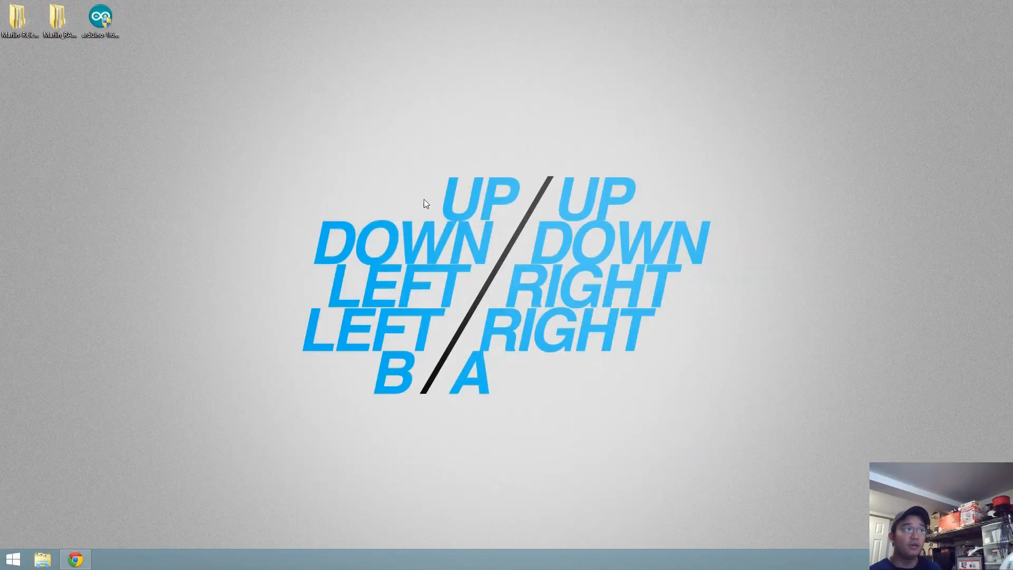
Step: In Chrome, follow the eBay listing's firmware link, download the Marlin ZIP from GitHub, and reach the Arduino download page
left_click(75, 558)
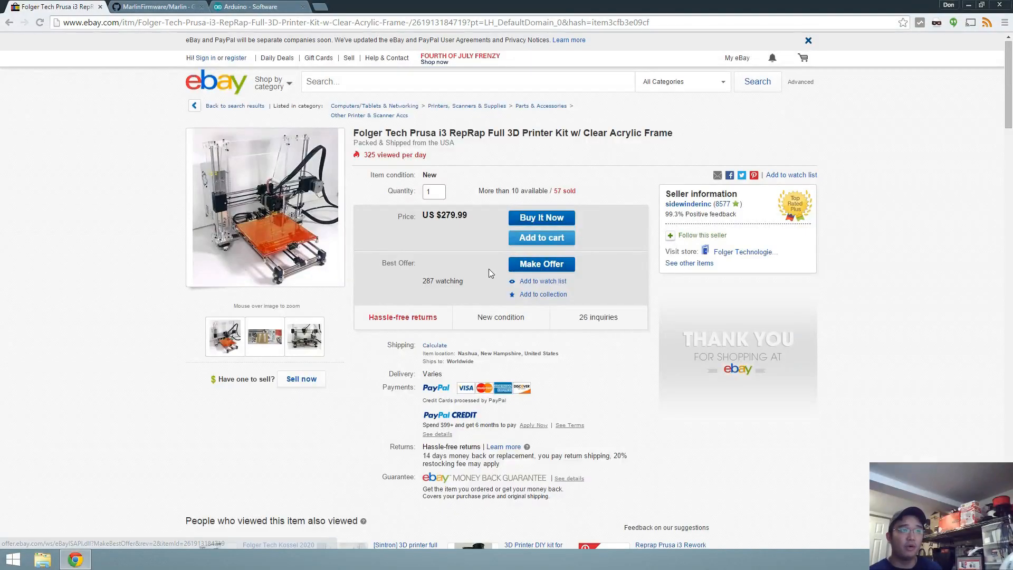
scroll("down", 3)
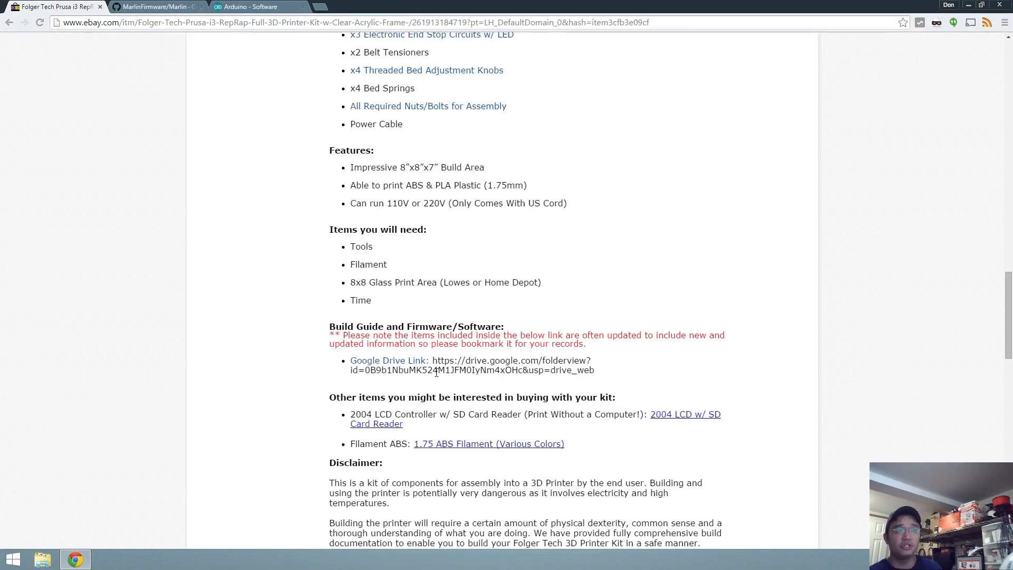
mouse_move(565, 260)
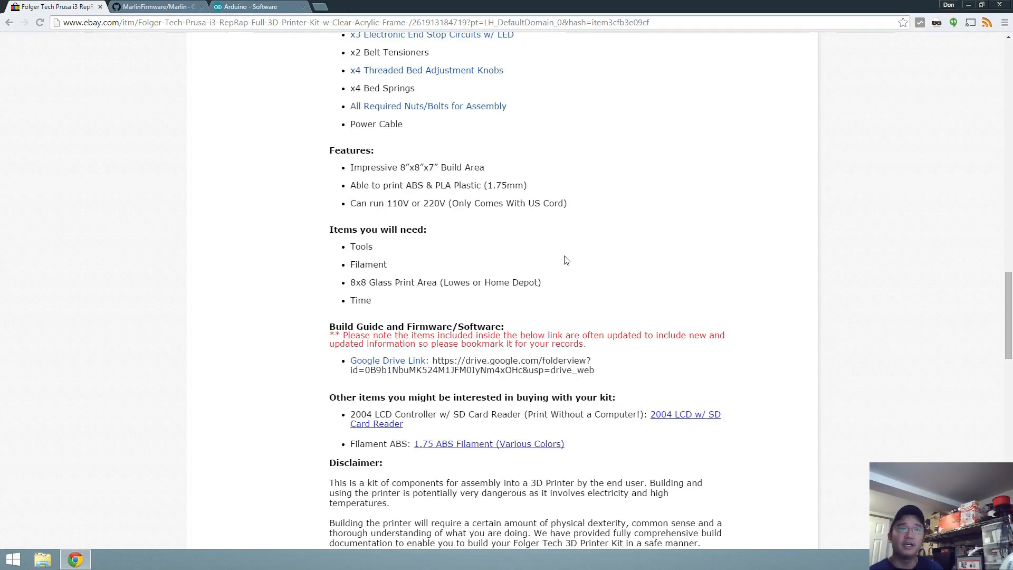
left_click(155, 6)
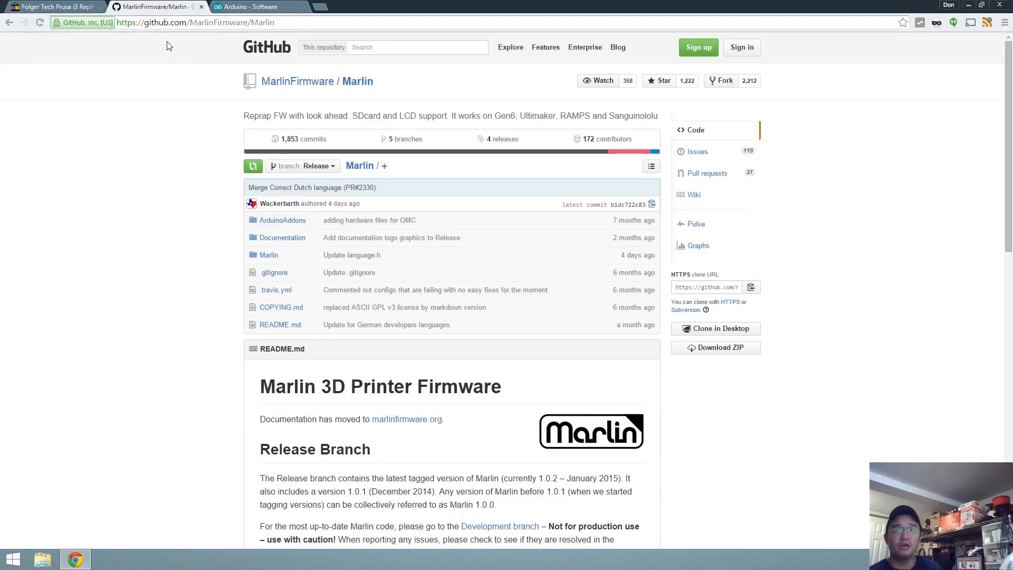
mouse_move(368, 155)
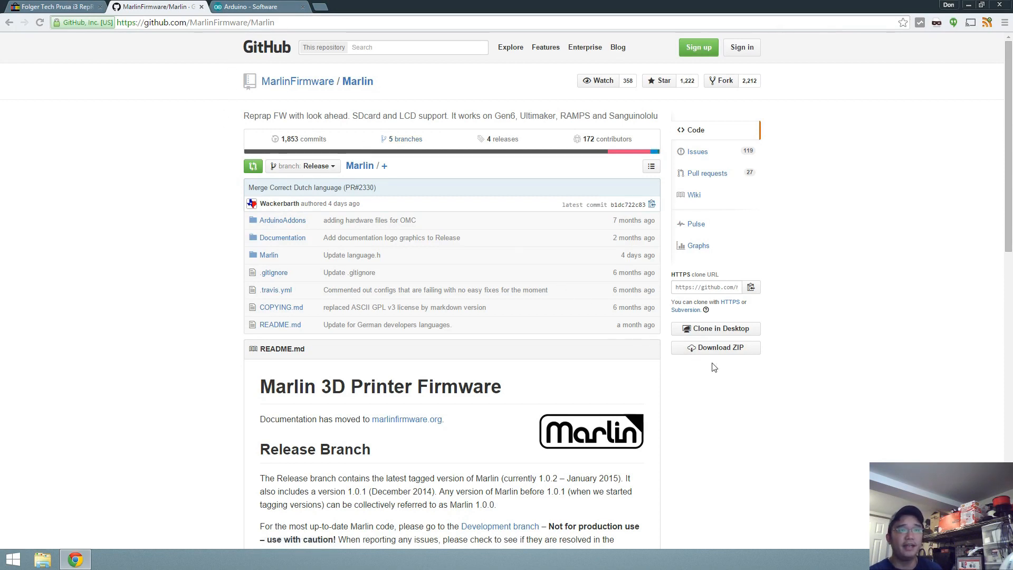
mouse_move(697, 353)
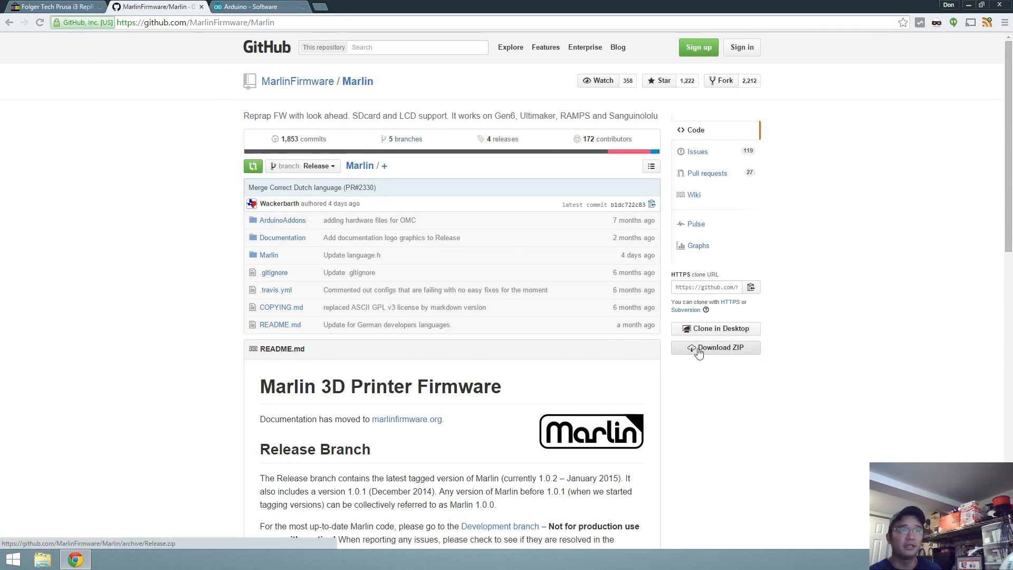
left_click(259, 7)
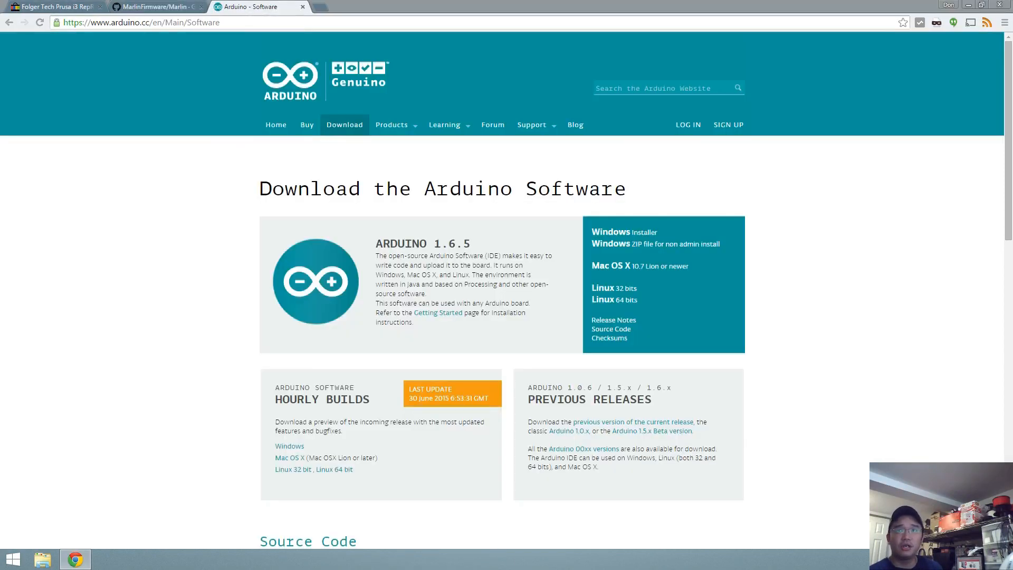
mouse_move(757, 276)
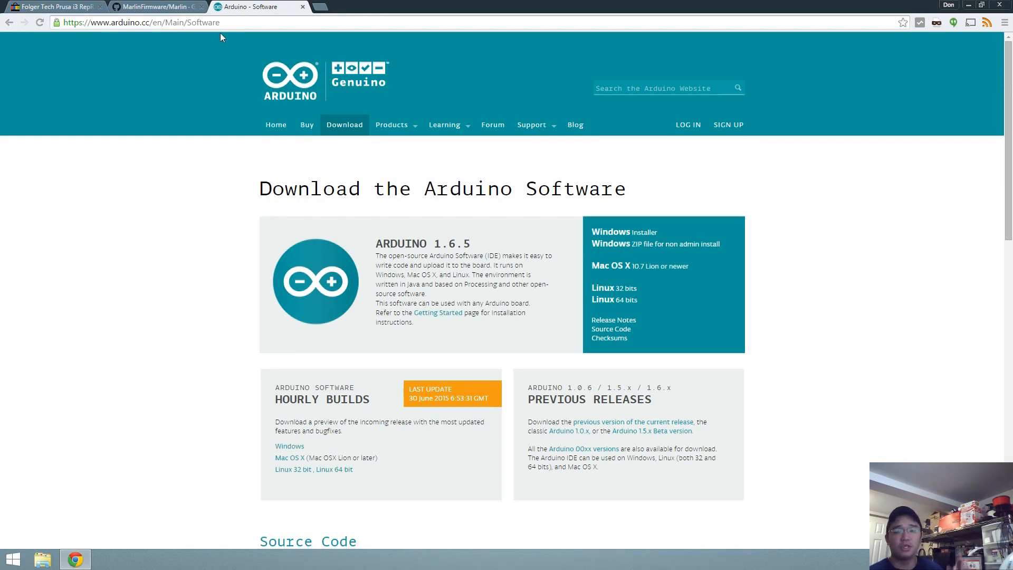
mouse_move(295, 106)
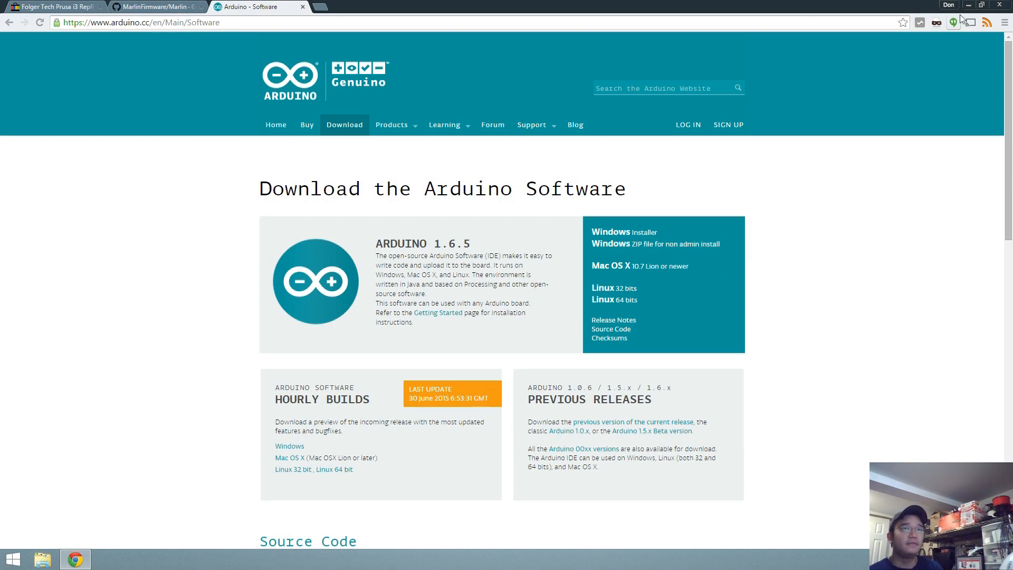
mouse_move(962, 5)
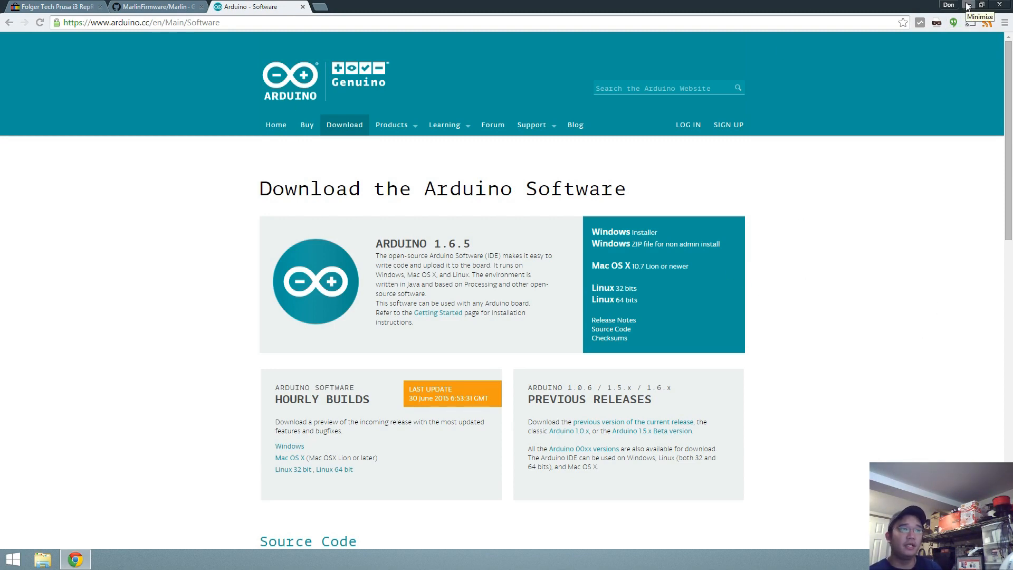
Step: Run the Arduino installer from the desktop and dismiss the 'Arduino 1.6.5 already installed' warning
left_click(979, 6)
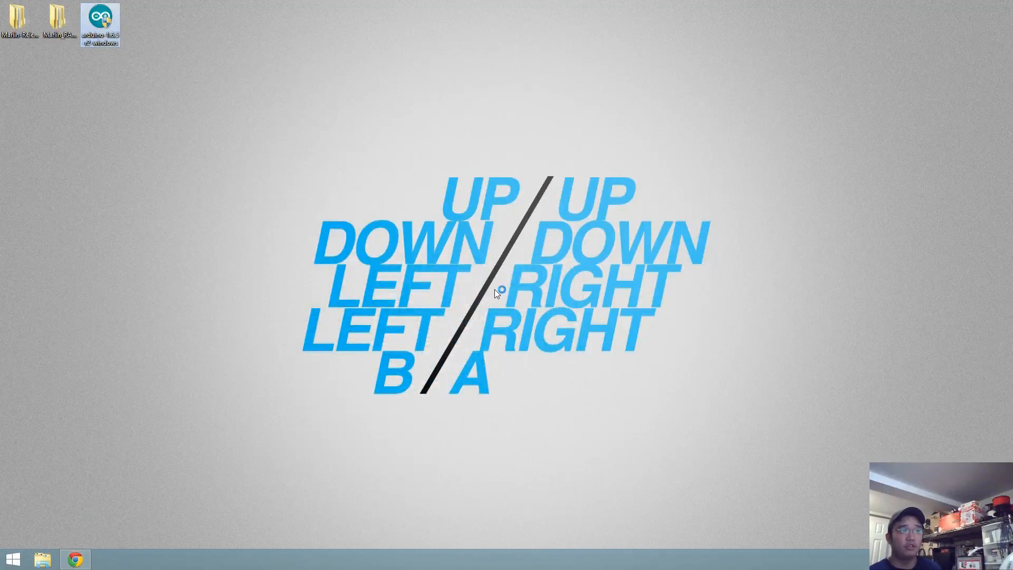
double_click(99, 19)
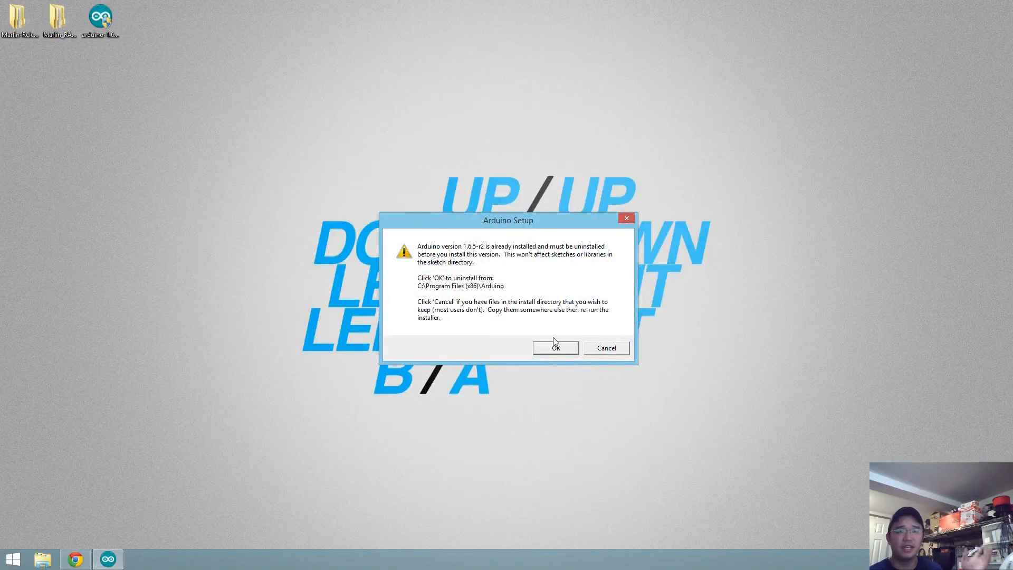
left_click(555, 347)
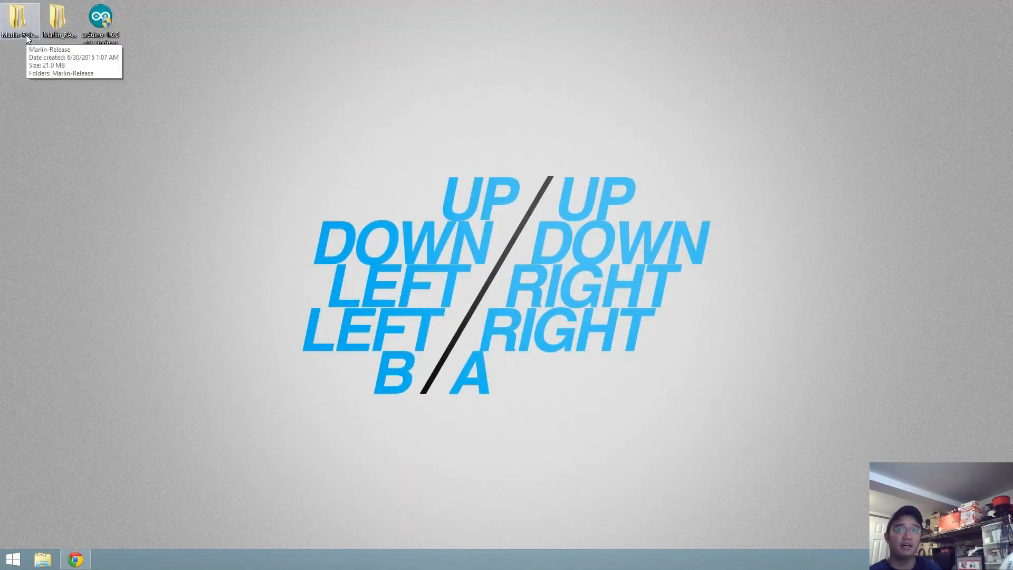
mouse_move(963, 358)
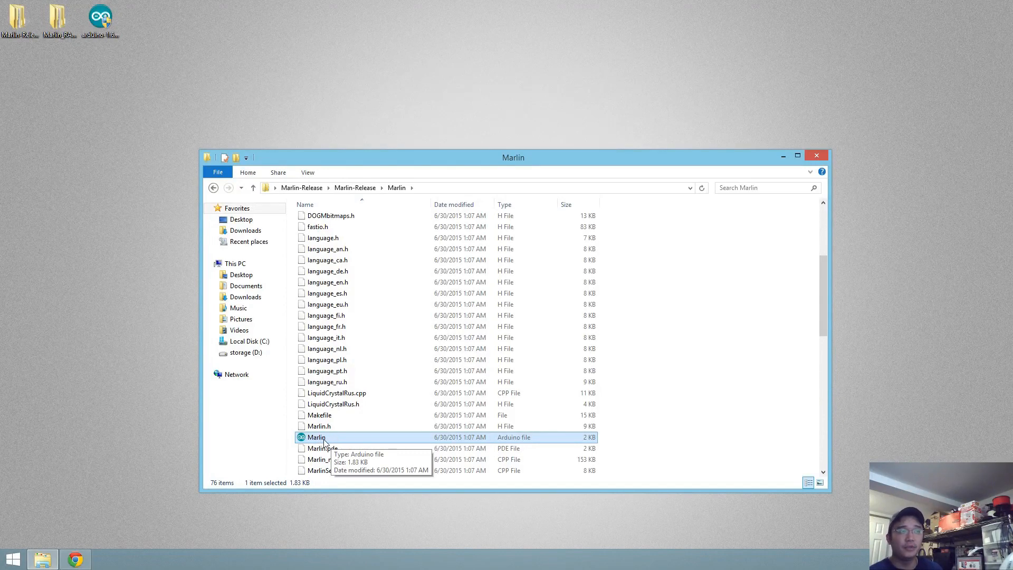
Step: Load Marlin.ino from Marlin-Release and the Marlin_RAMPS_EPCOS_i38 sketch into separate Arduino windows
double_click(316, 437)
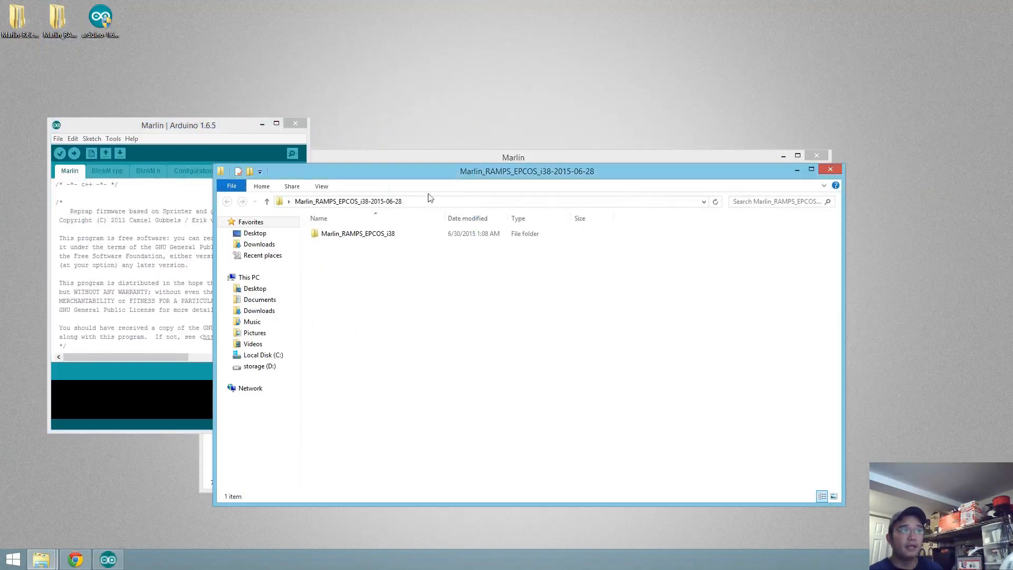
double_click(358, 233)
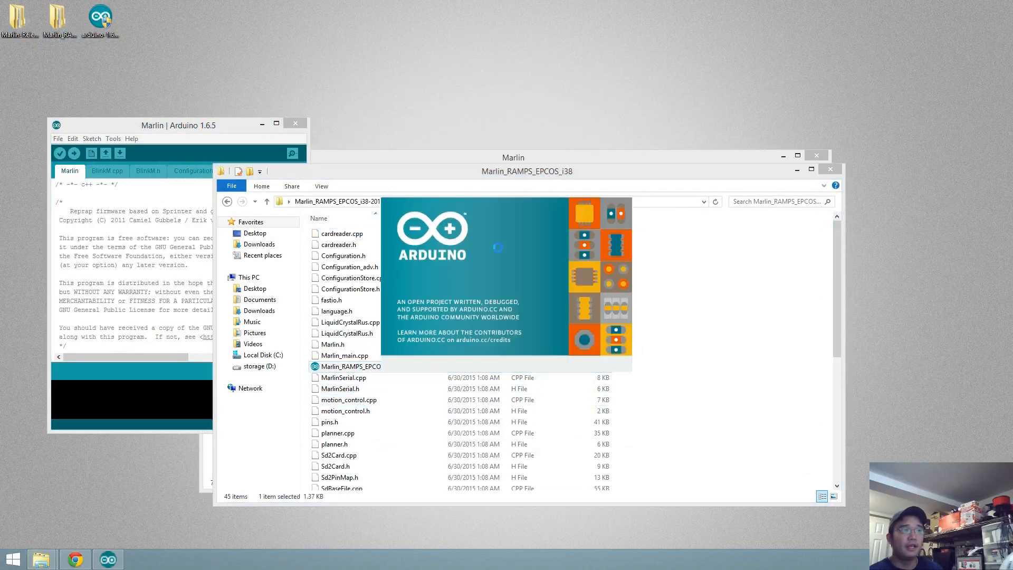
left_click(181, 125)
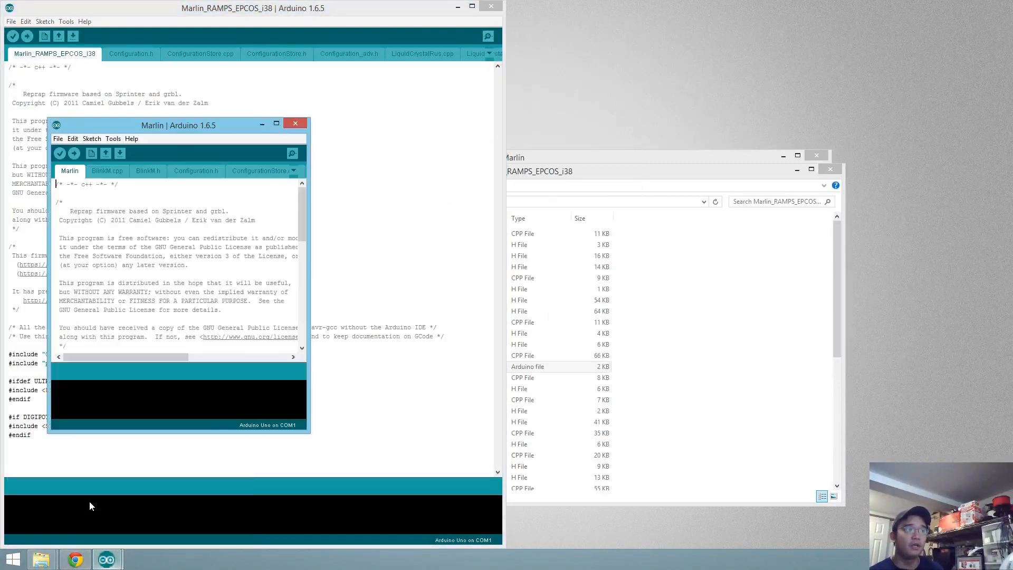
Step: Show Configuration.h in both the RAMPS_EPCOS_i38 and stock Marlin windows for side-by-side comparison
left_click(275, 124)
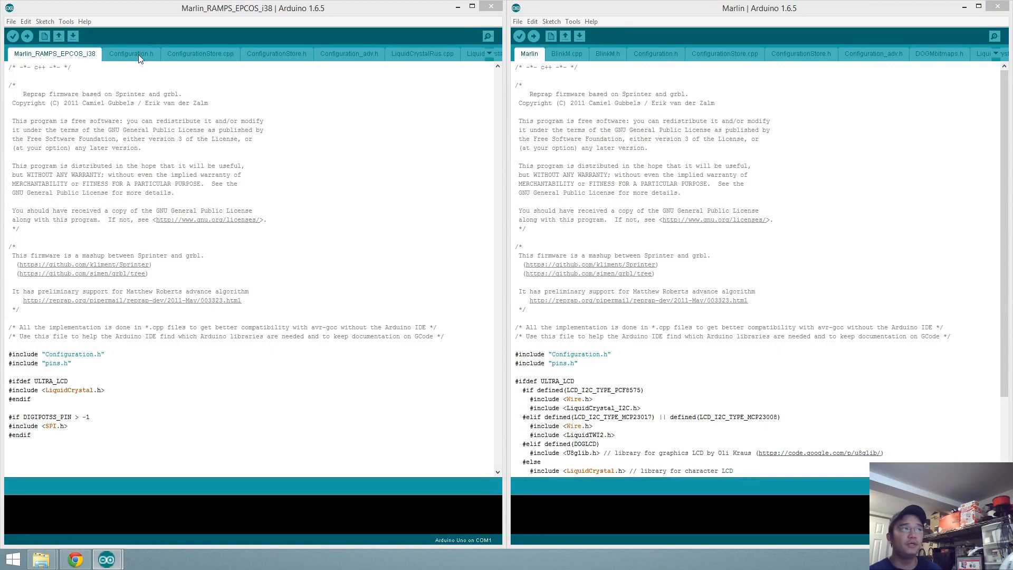
left_click(131, 54)
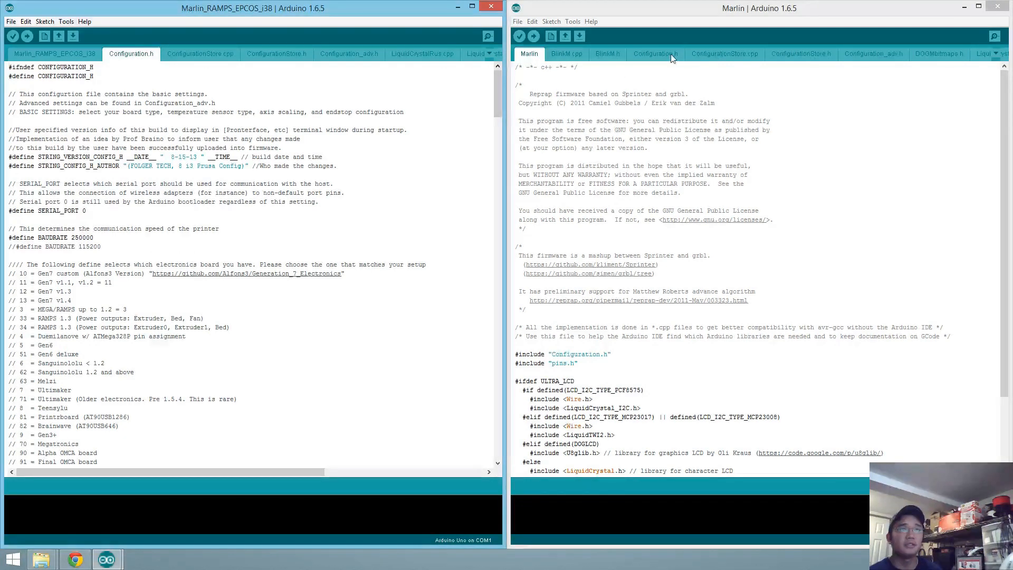
left_click(654, 53)
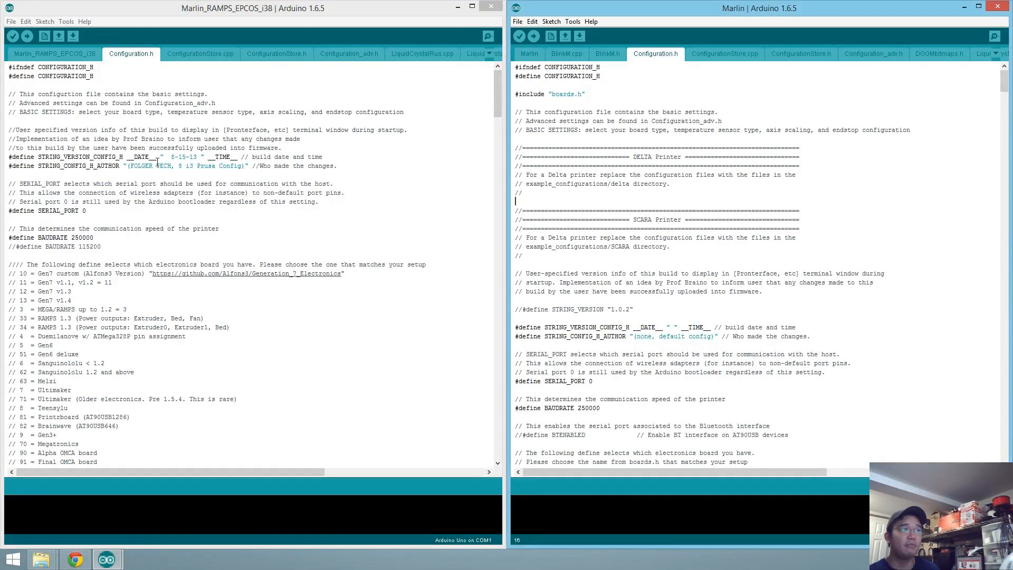
left_click_drag(169, 156, 207, 156)
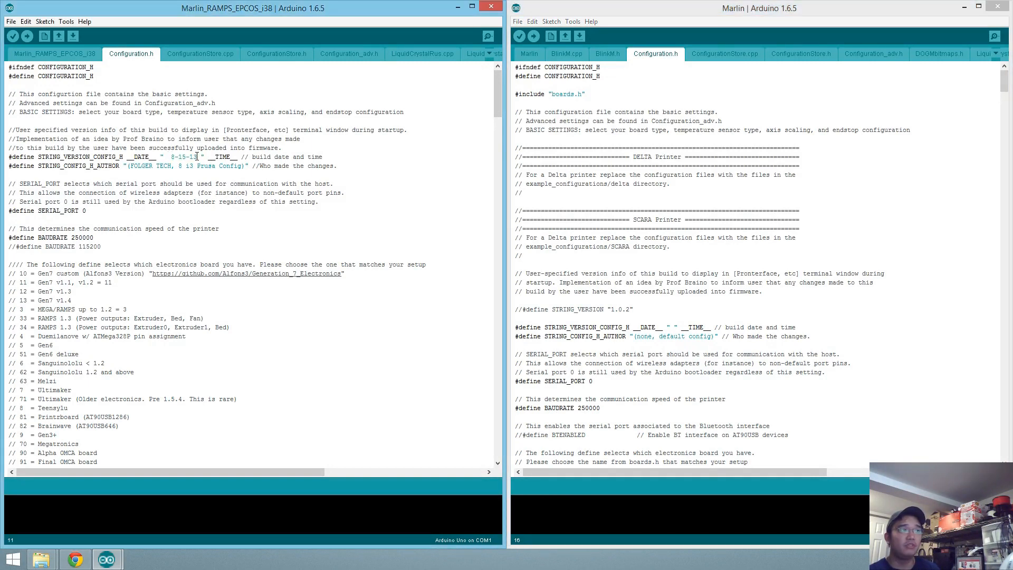
double_click(184, 157)
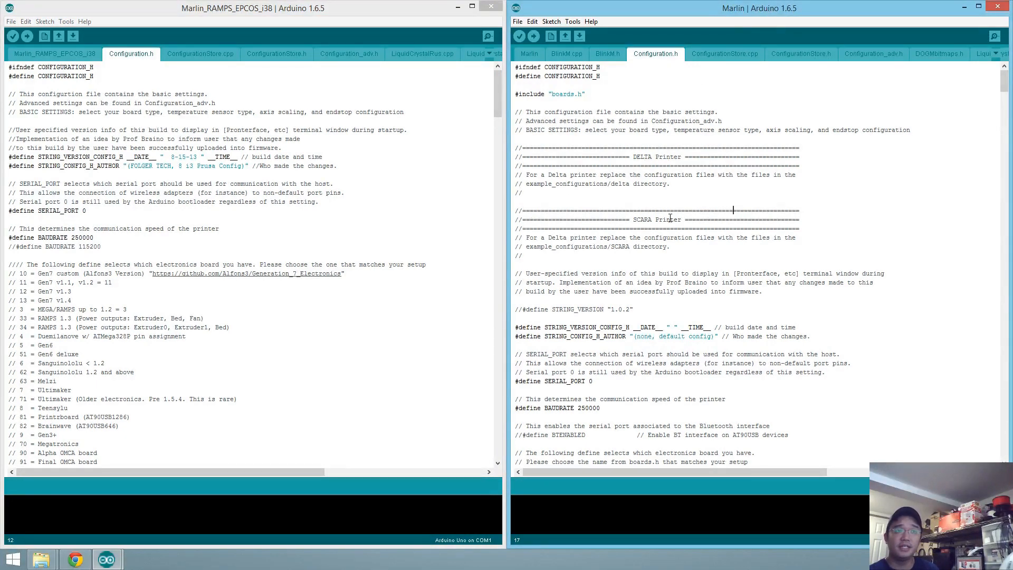
scroll("down", 3)
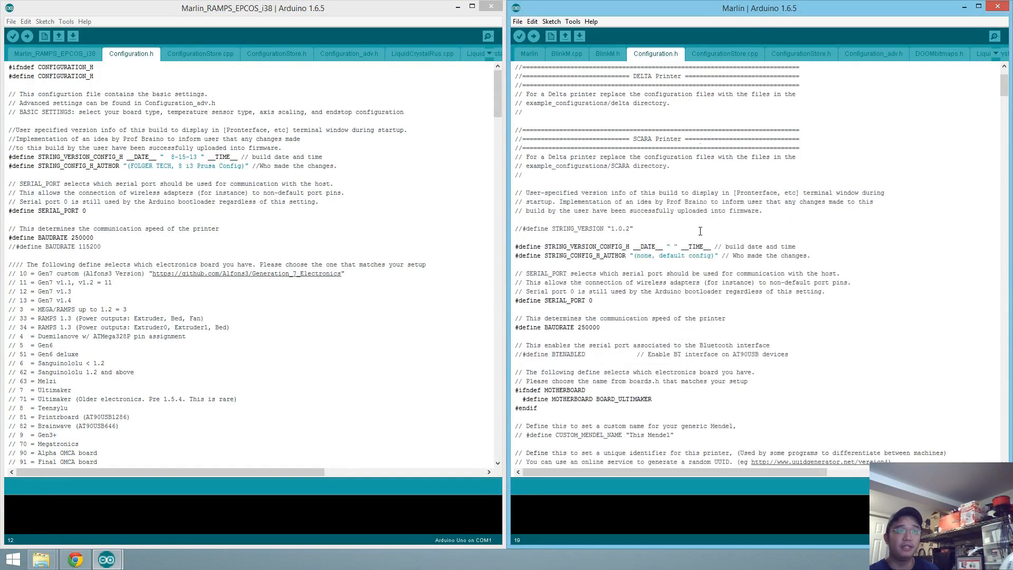
scroll("down", 3)
type("vaspirit")
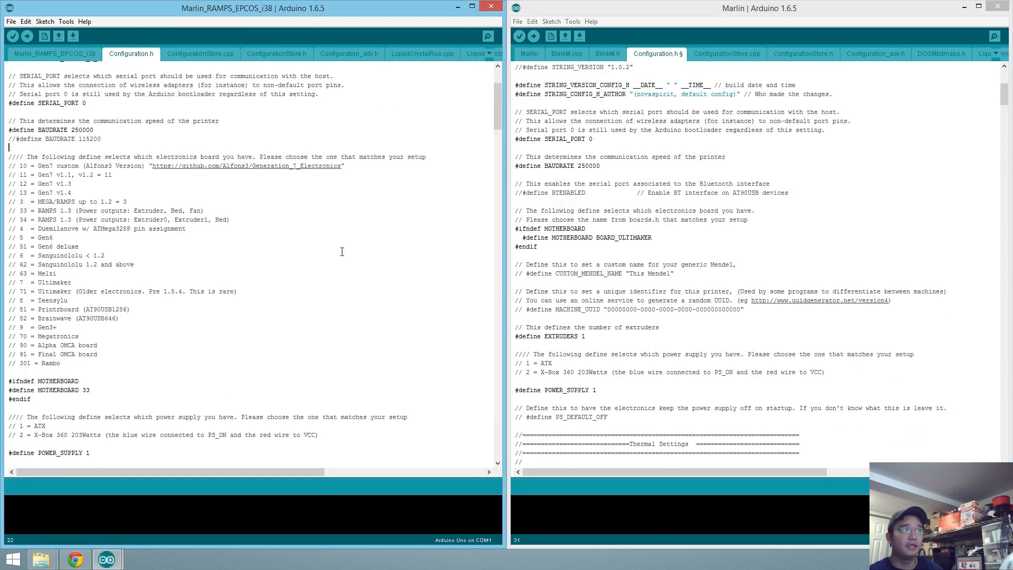
scroll("down", 3)
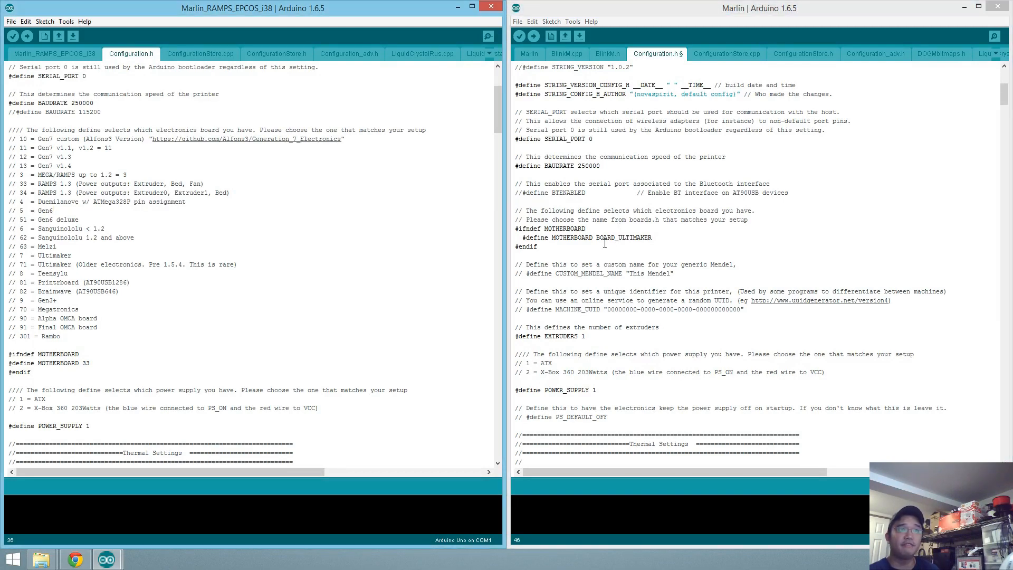
scroll("up", 3)
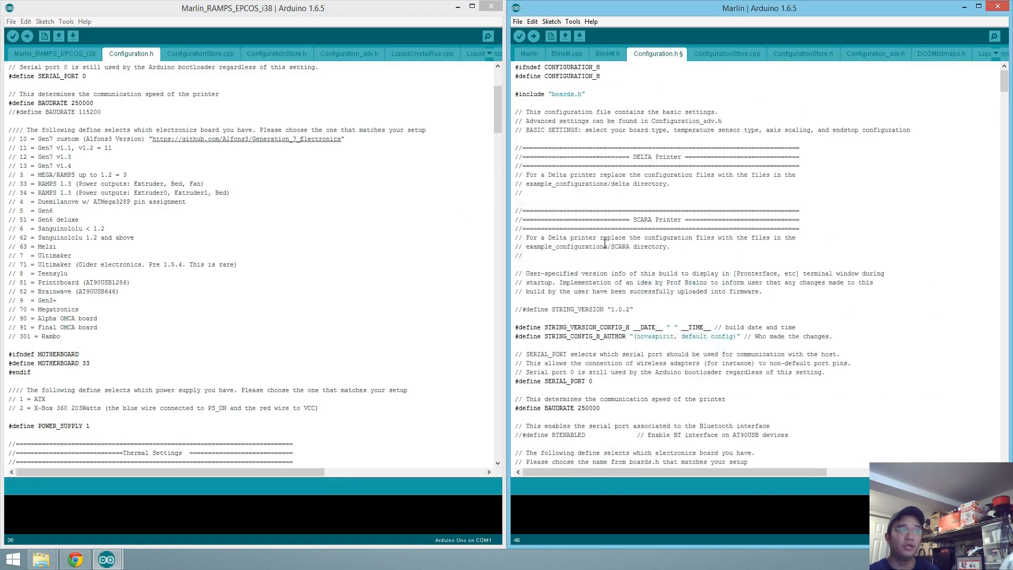
Step: Set MOTHERBOARD to 33 in the new Configuration.h, replacing BOARD_ULTIMAKER to match the old file
scroll("down", 3)
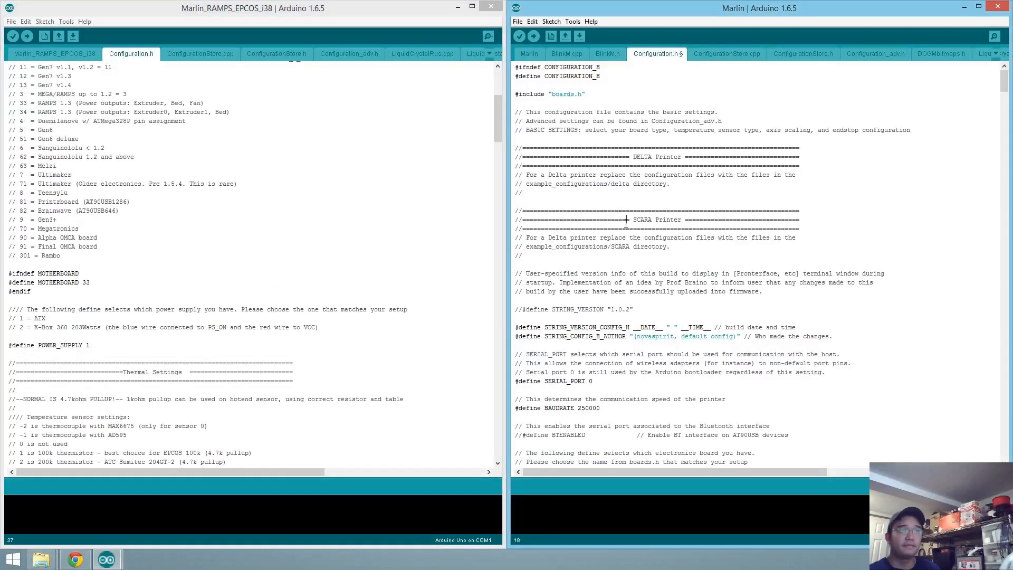
left_click(96, 280)
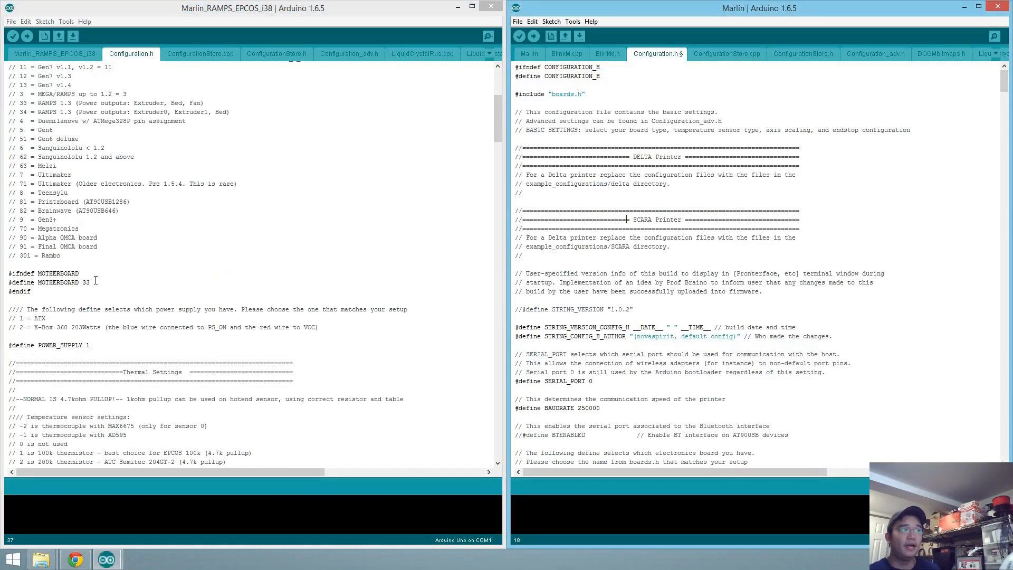
double_click(57, 282)
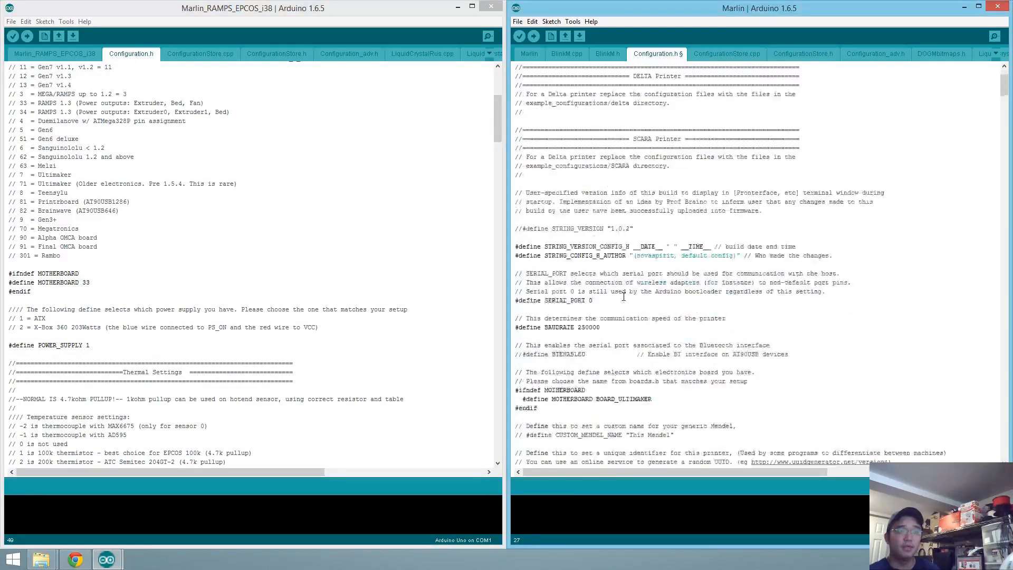
scroll("down", 3)
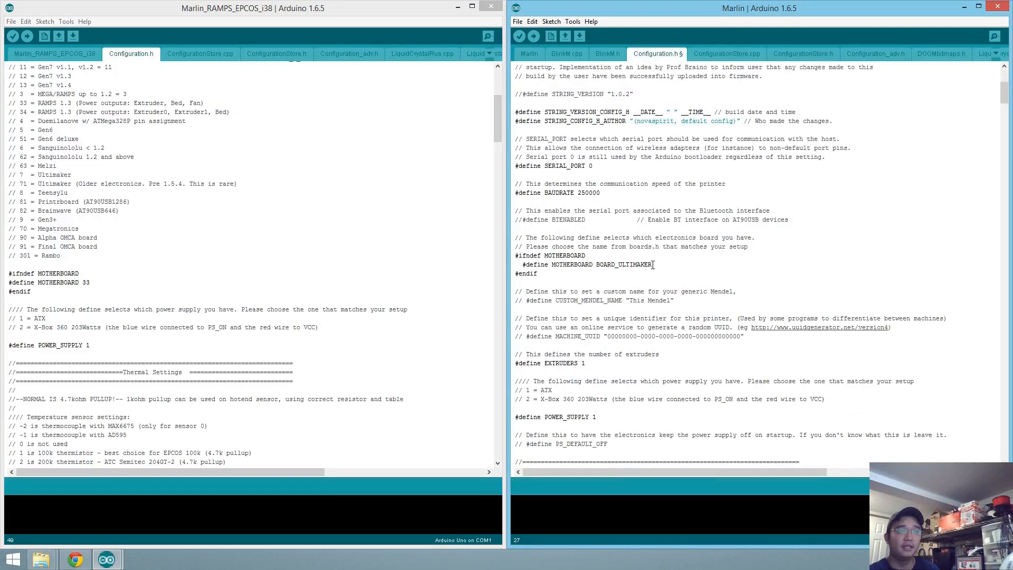
double_click(625, 264)
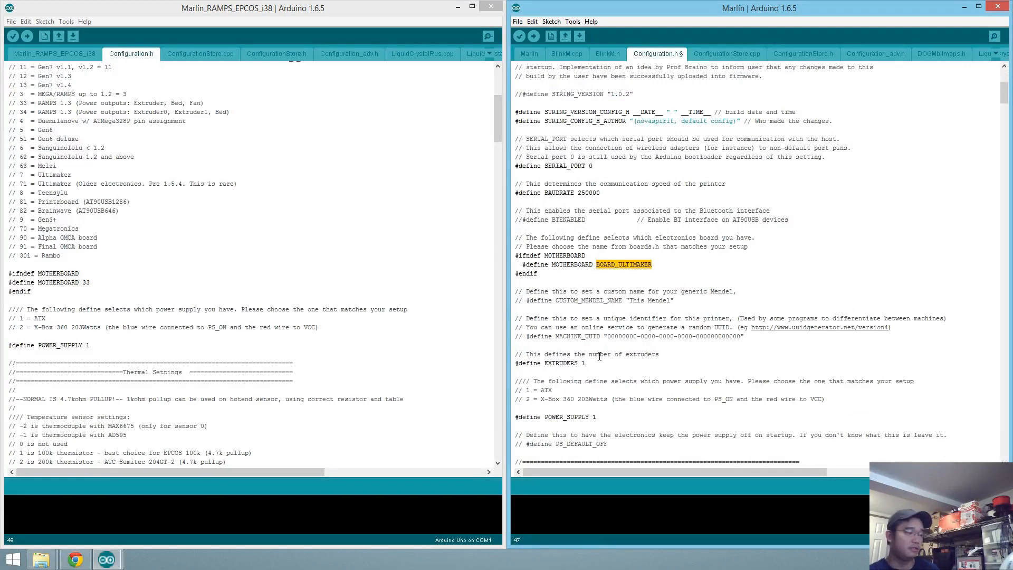
type("33")
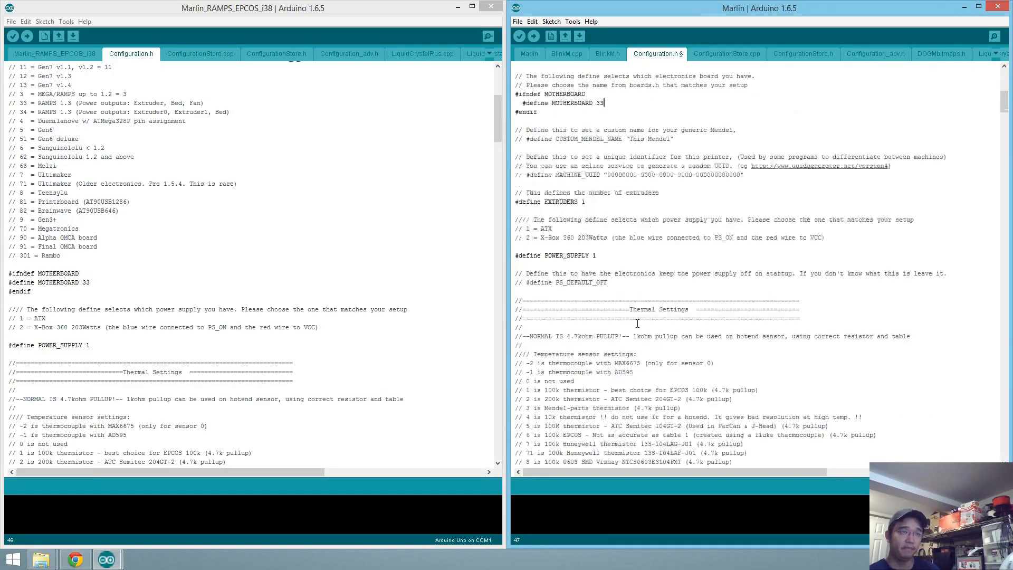
scroll("down", 3)
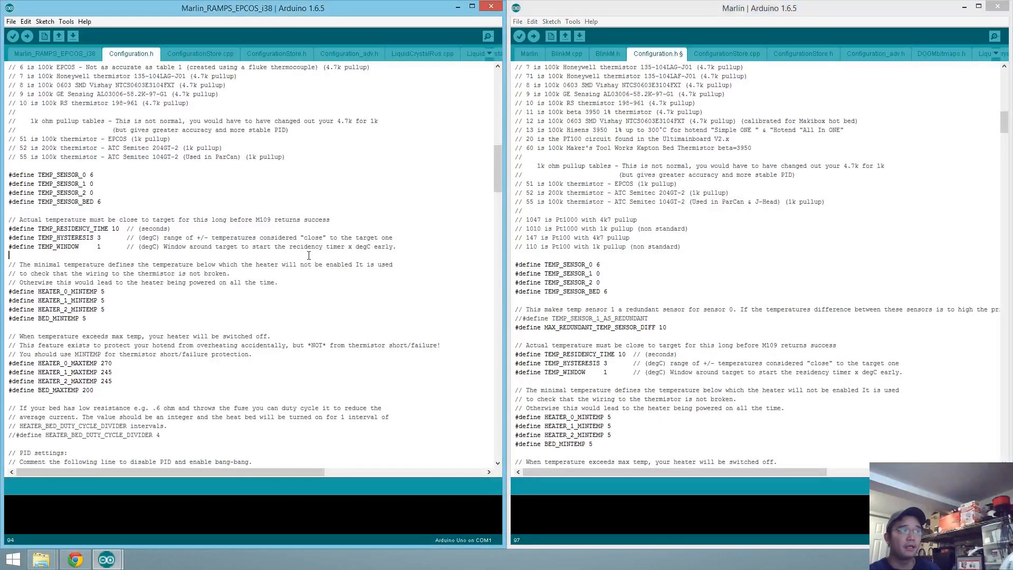
Step: Lower the heater max temperatures from 275 to 245 and review the endstop and travel limits
scroll("down", 3)
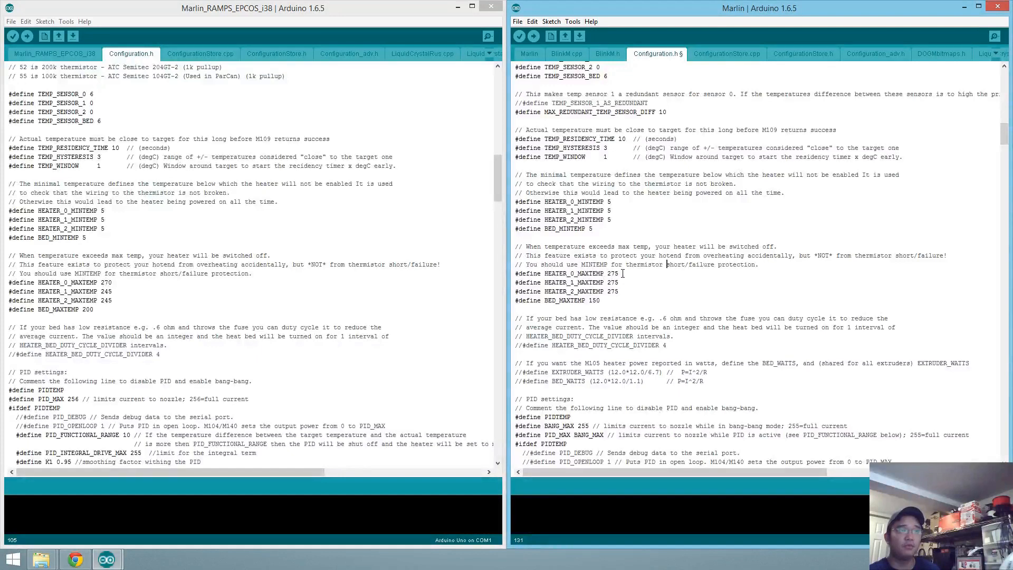
double_click(610, 272)
type("4")
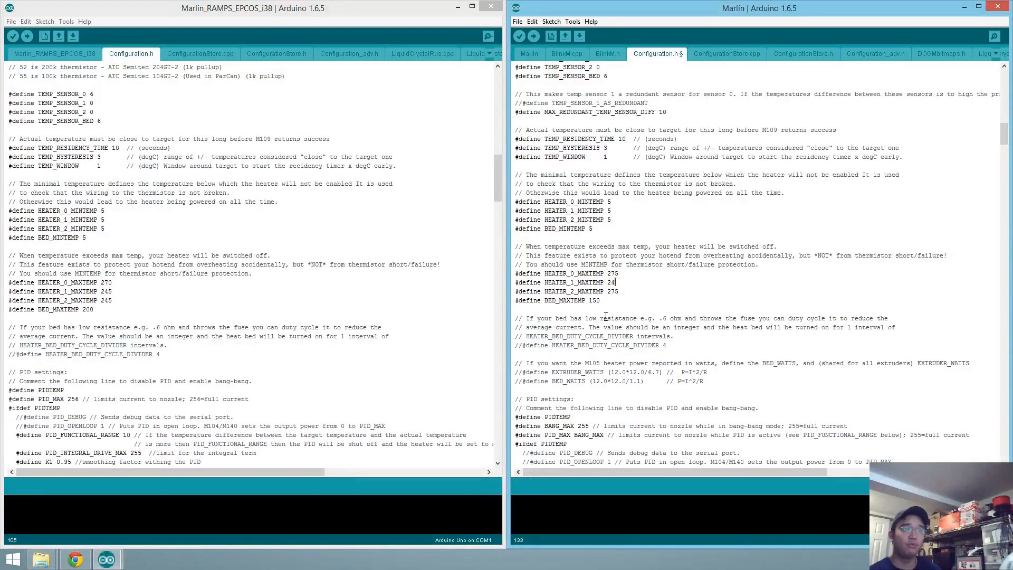
type("5")
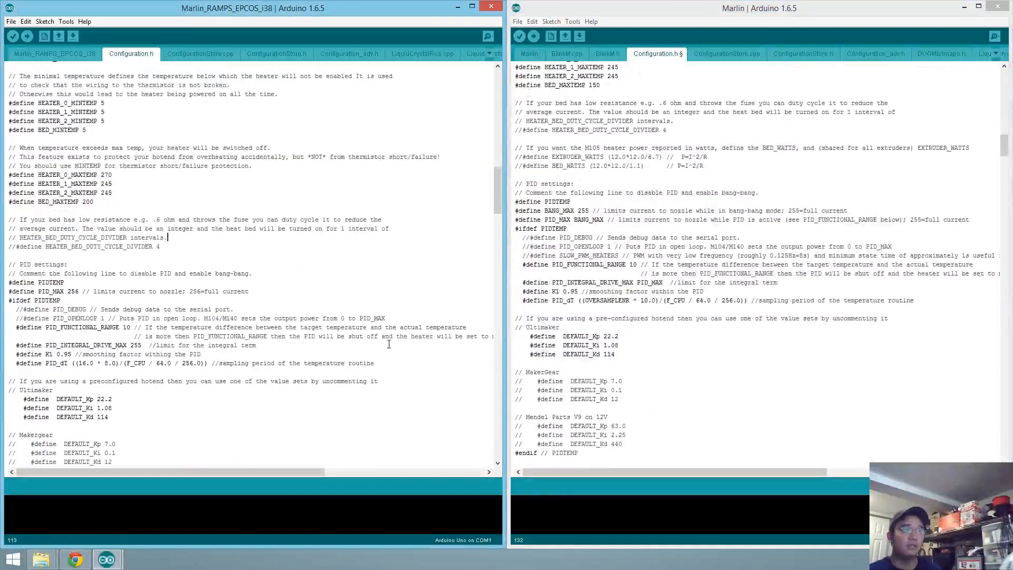
scroll("down", 3)
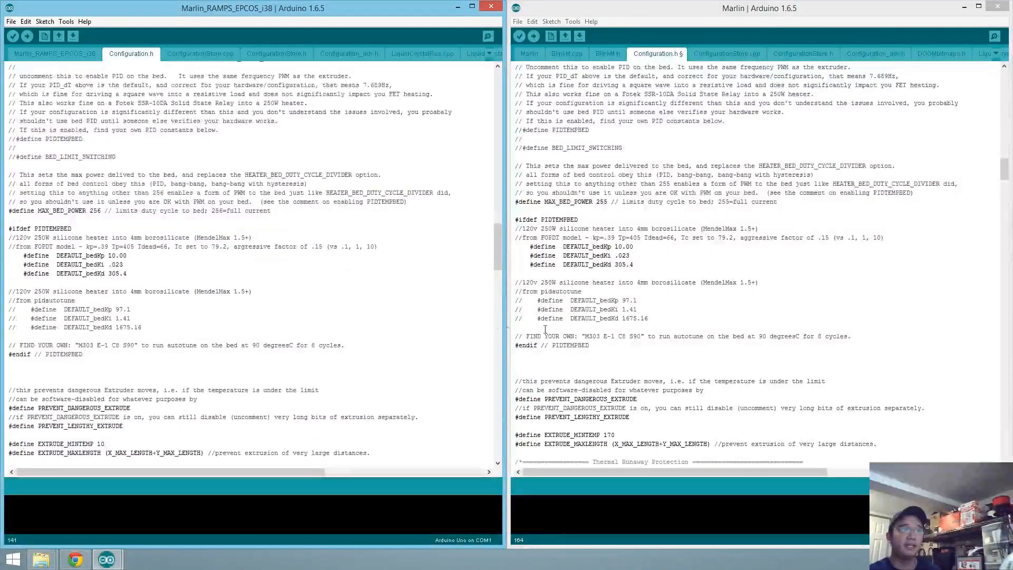
scroll("down", 3)
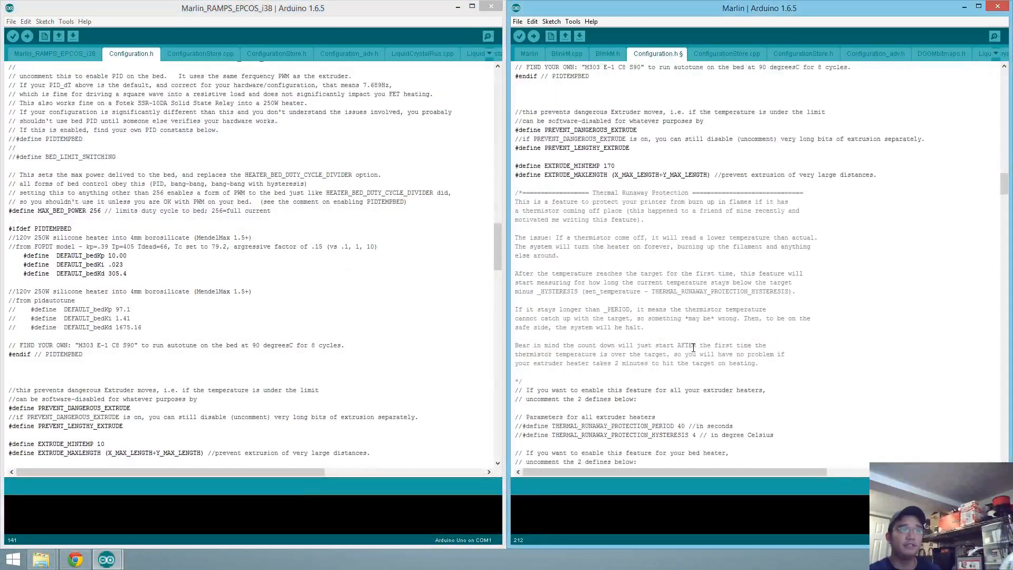
scroll("down", 3)
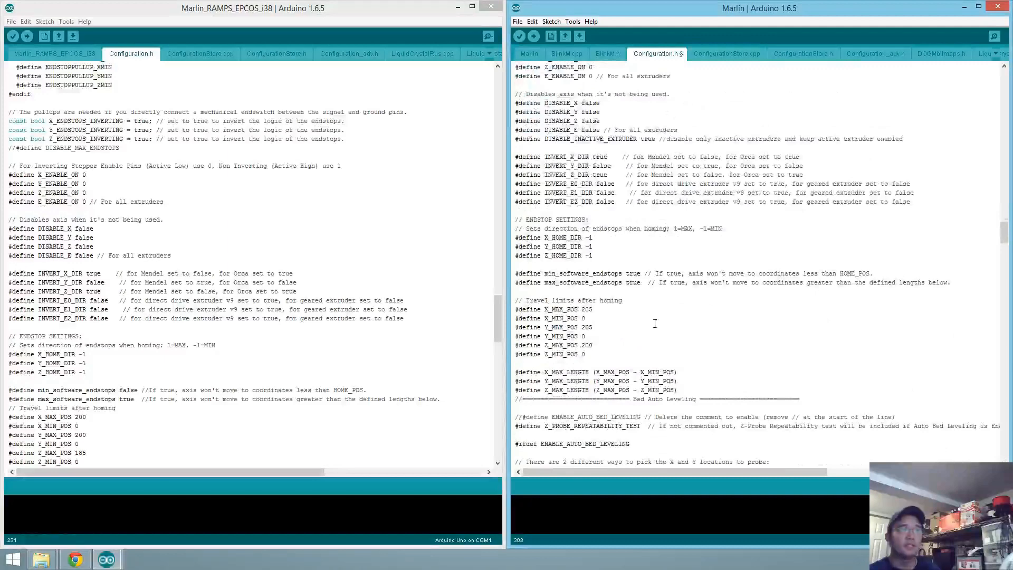
scroll("down", 3)
type("0")
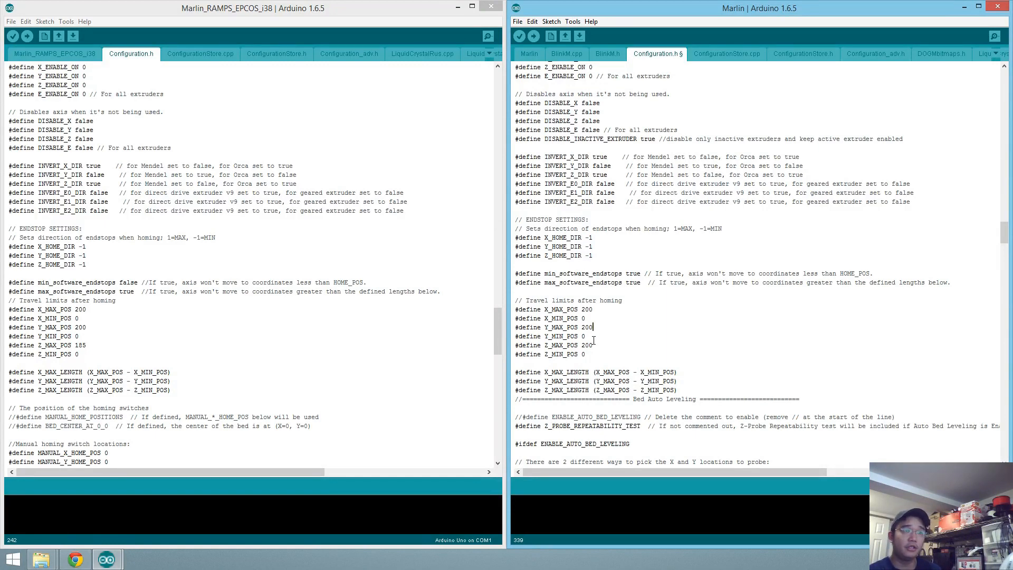
double_click(580, 345)
type("185")
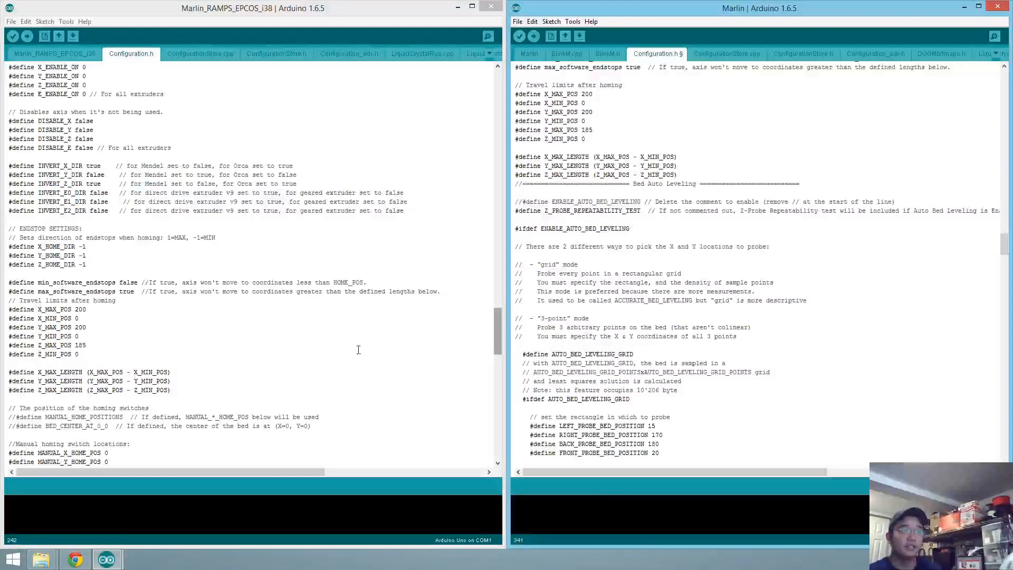
scroll("down", 3)
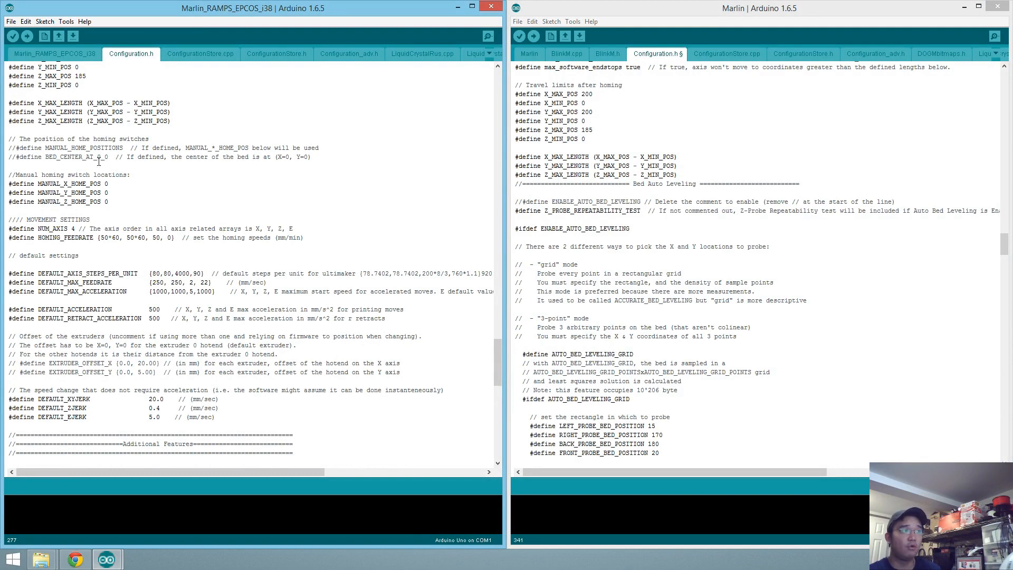
scroll("down", 3)
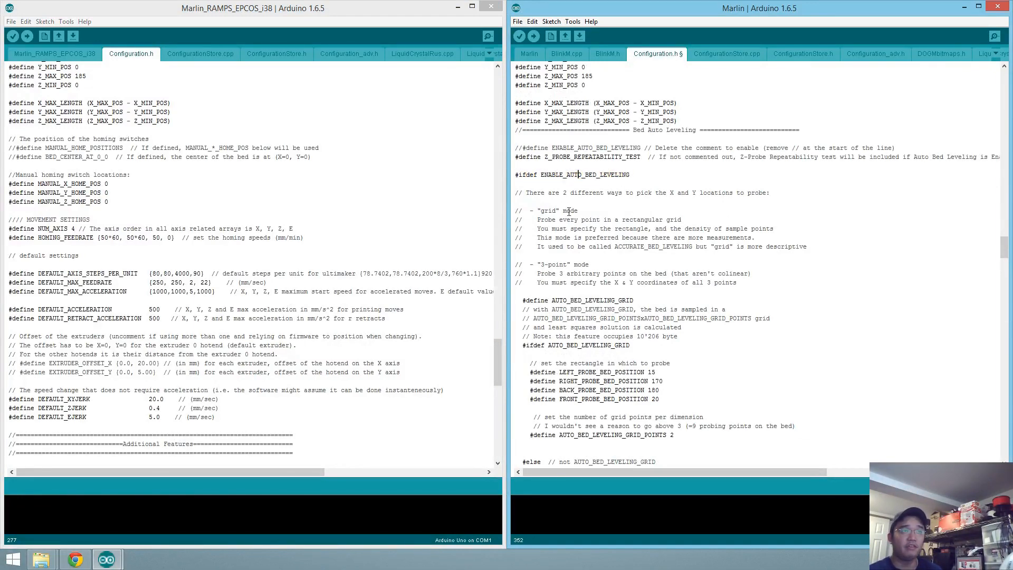
scroll("down", 3)
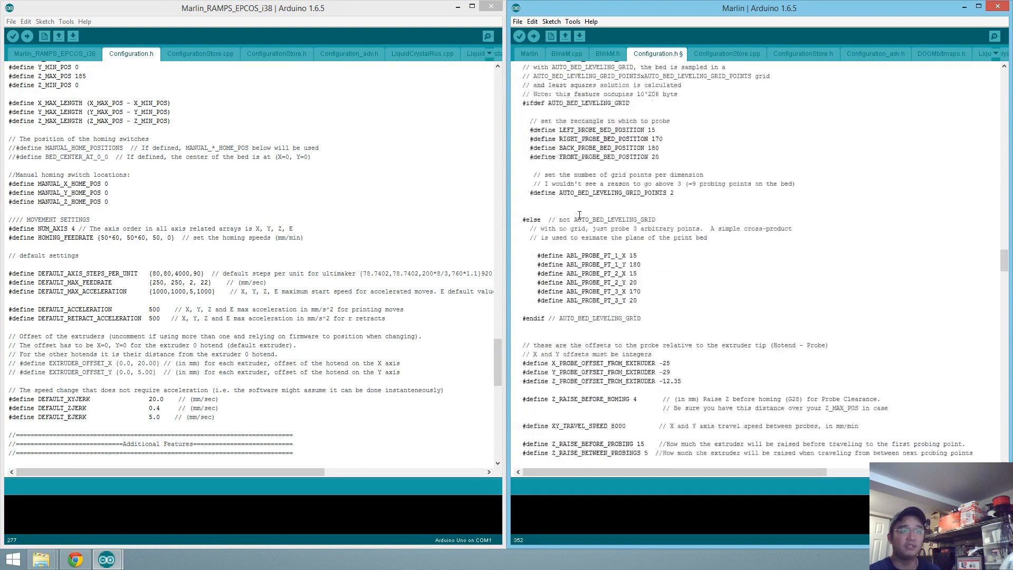
scroll("down", 3)
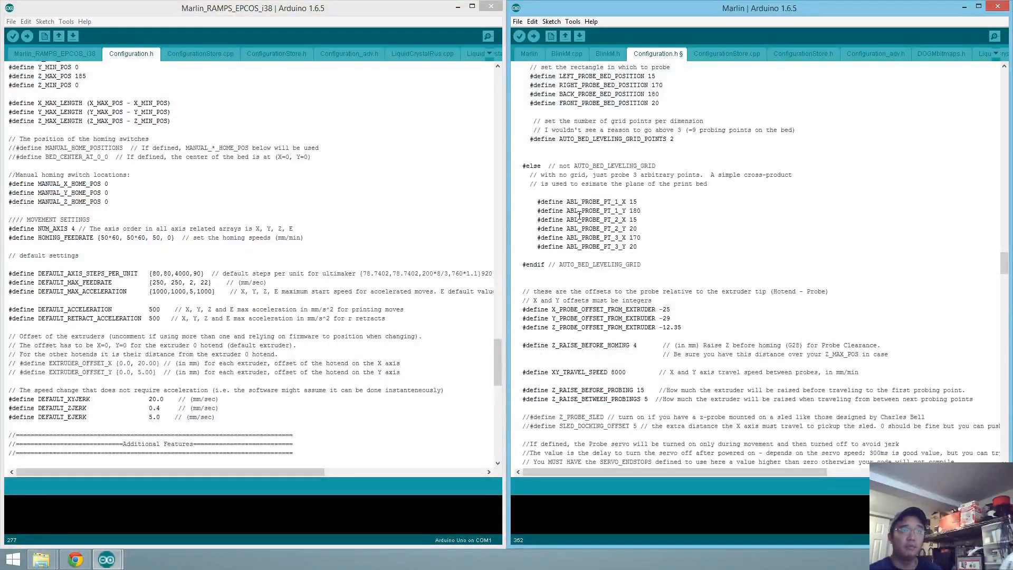
scroll("down", 3)
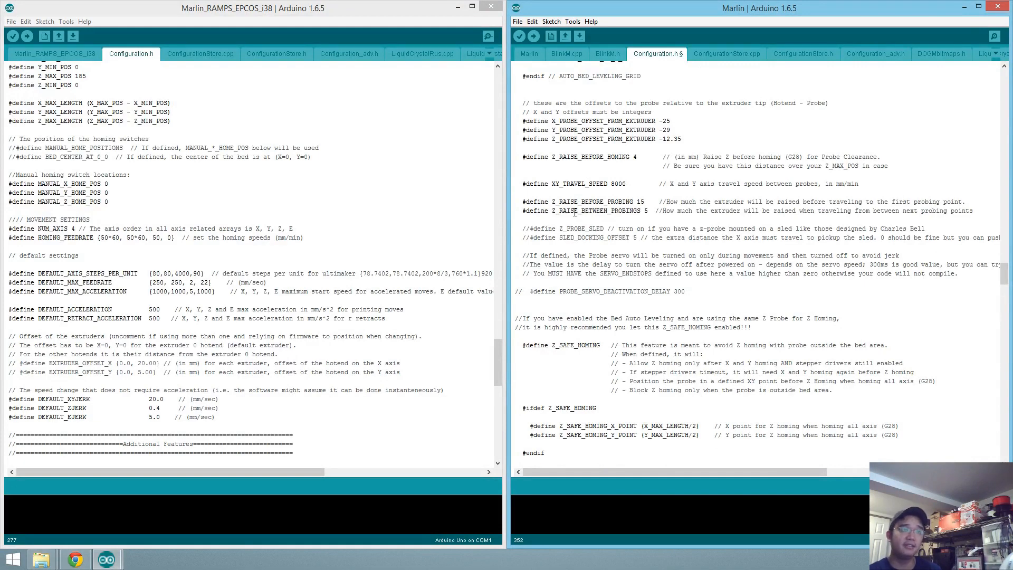
scroll("down", 3)
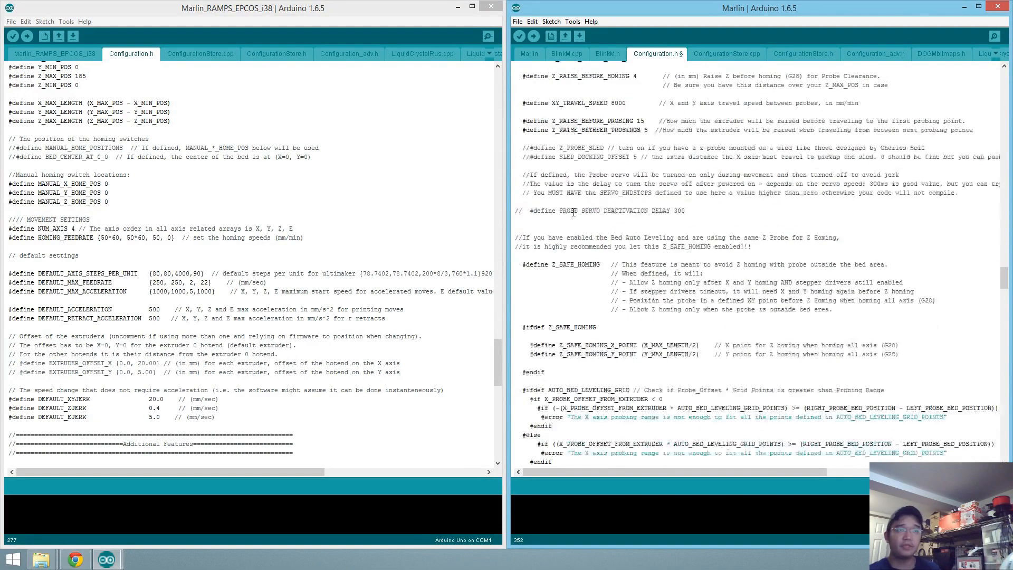
scroll("down", 3)
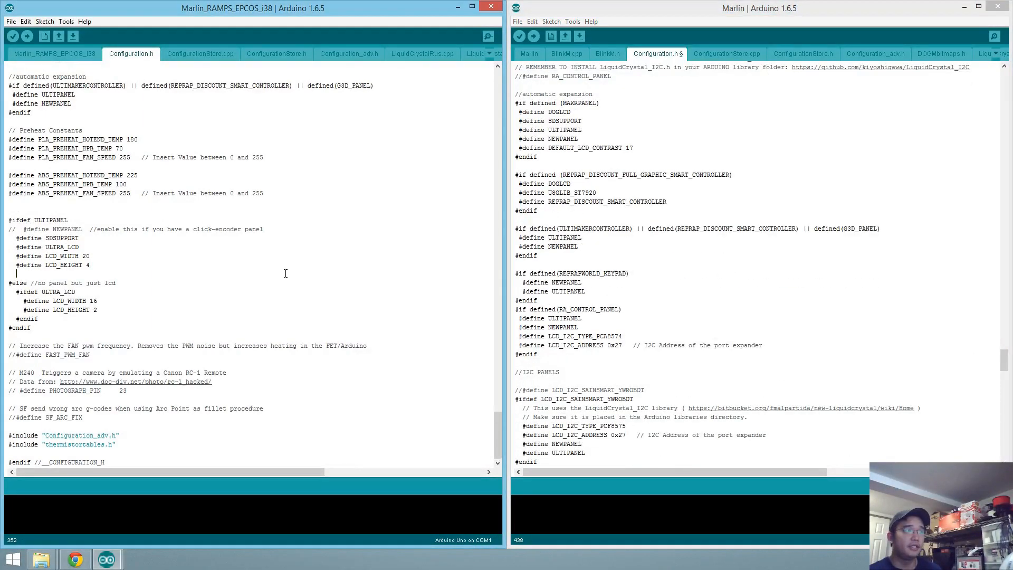
mouse_move(147, 260)
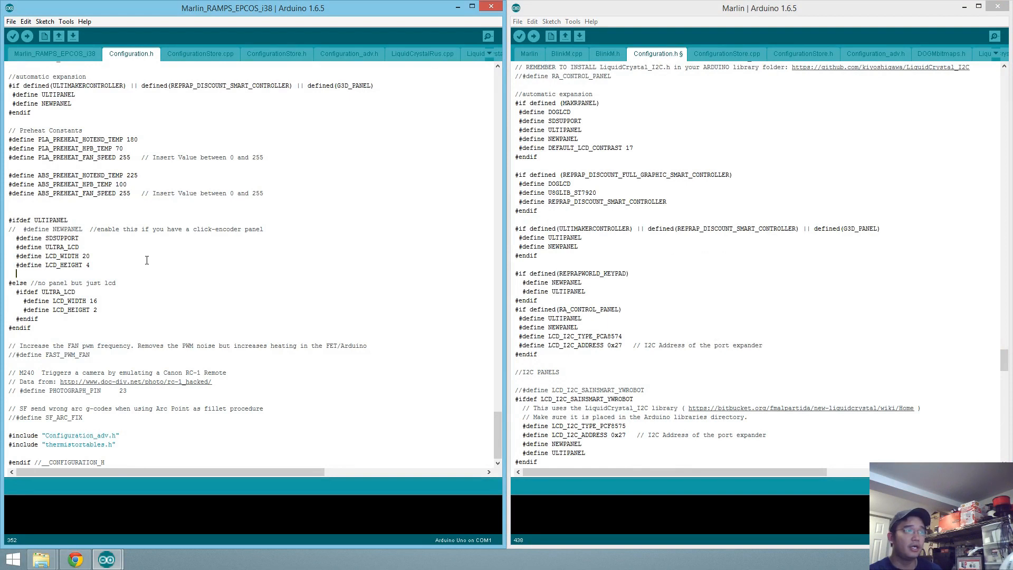
mouse_move(104, 285)
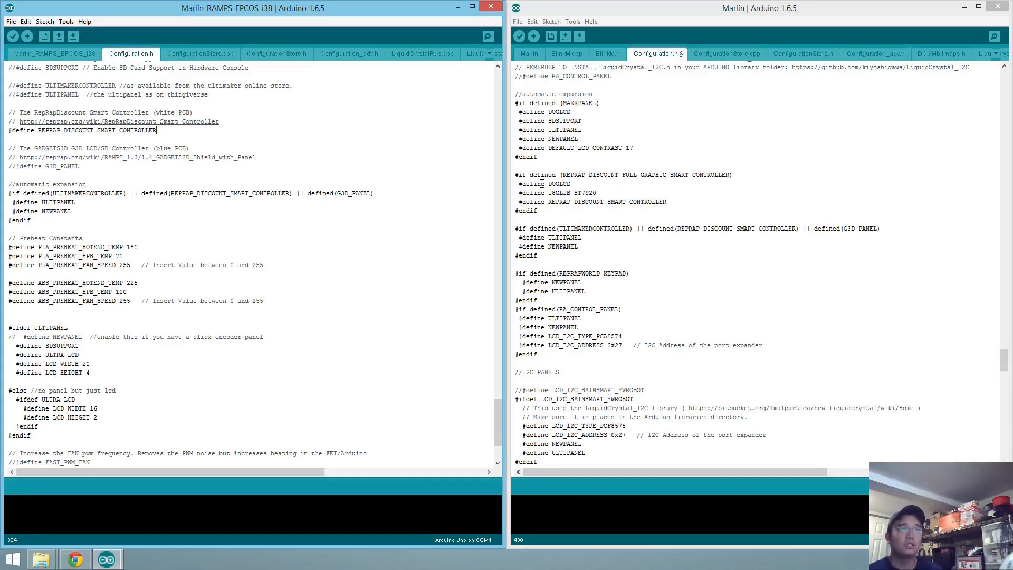
left_click(517, 174)
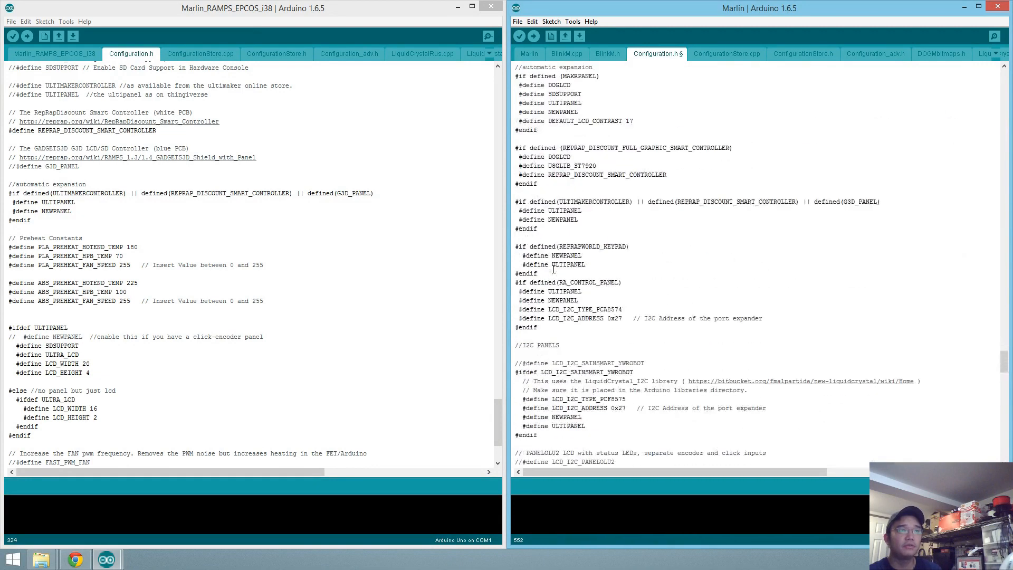
scroll("down", 3)
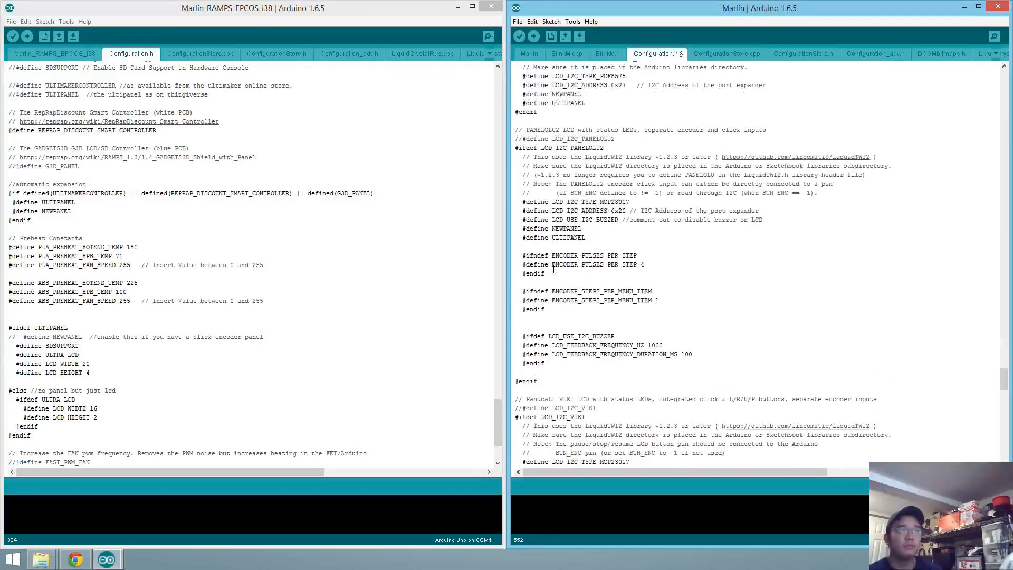
scroll("down", 3)
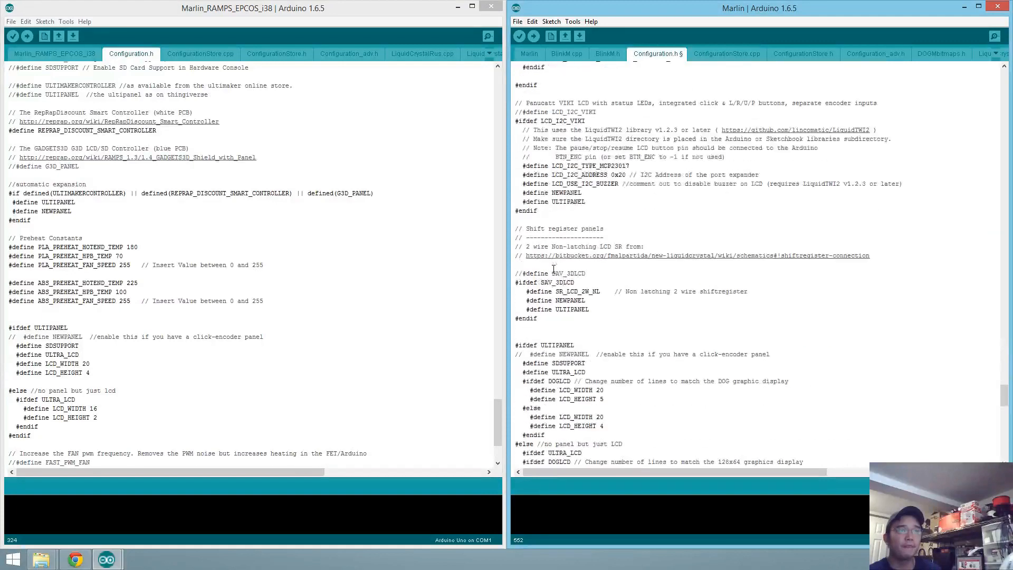
scroll("down", 3)
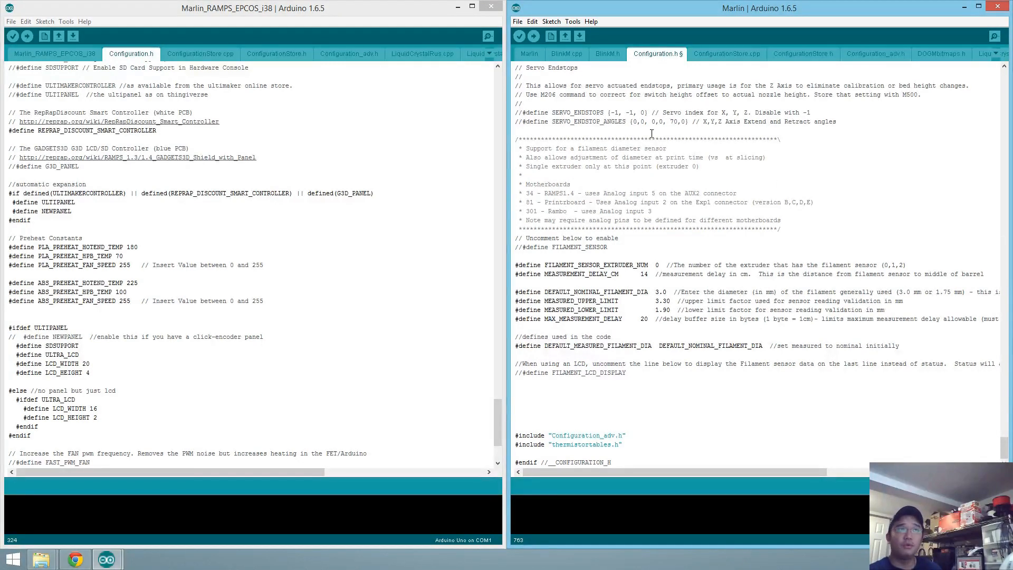
Step: Target Arduino Mega 2560 and verify Marlin compiles, accepting the .pde to .ino rename (103,200 bytes, 40%)
left_click(572, 21)
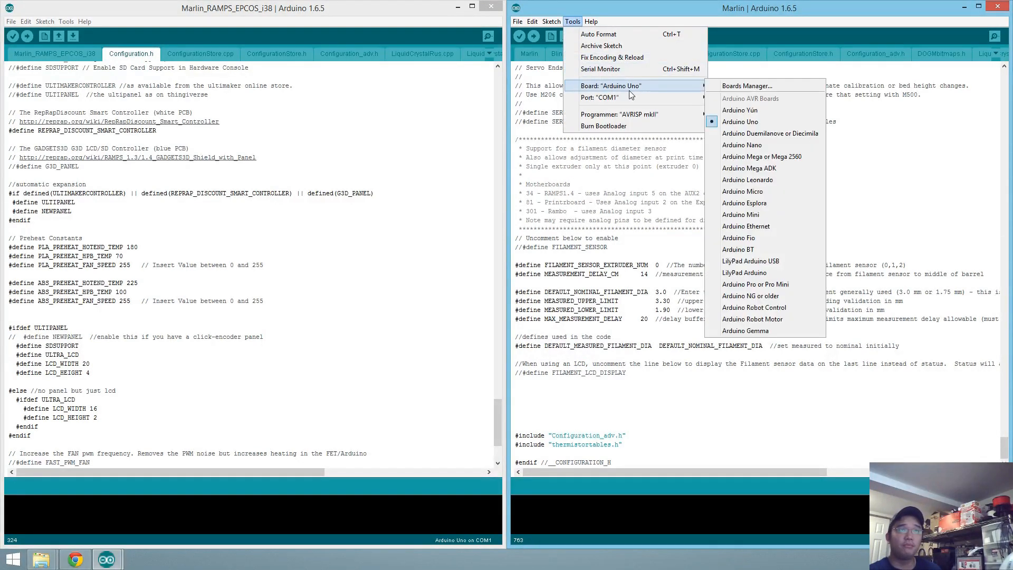
mouse_move(769, 156)
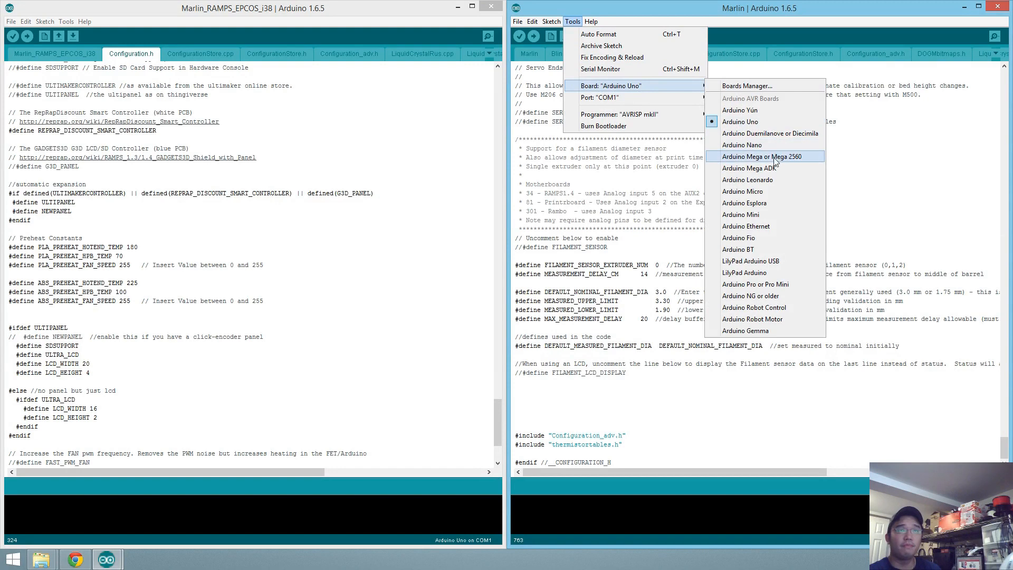
left_click(765, 156)
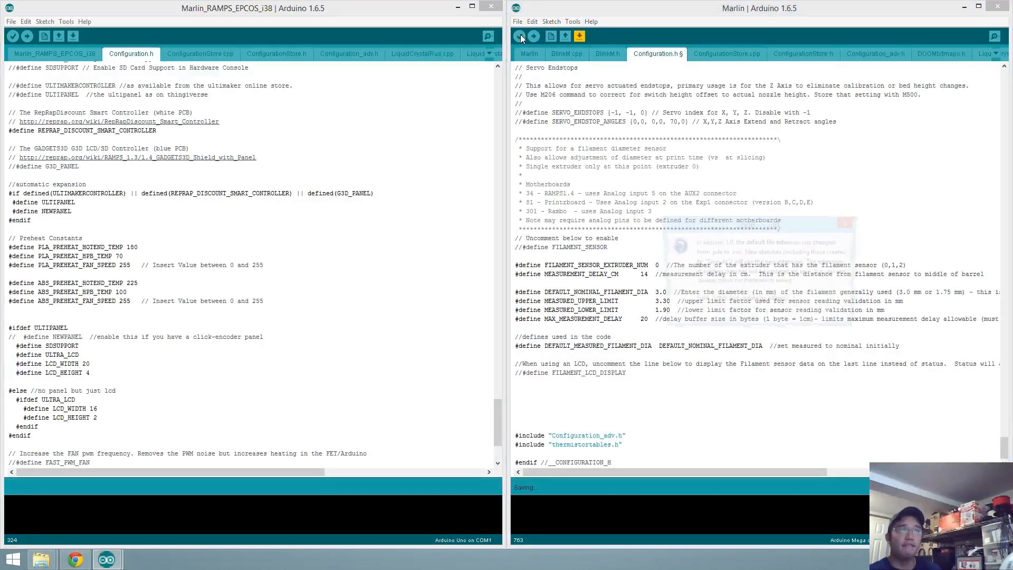
left_click(539, 36)
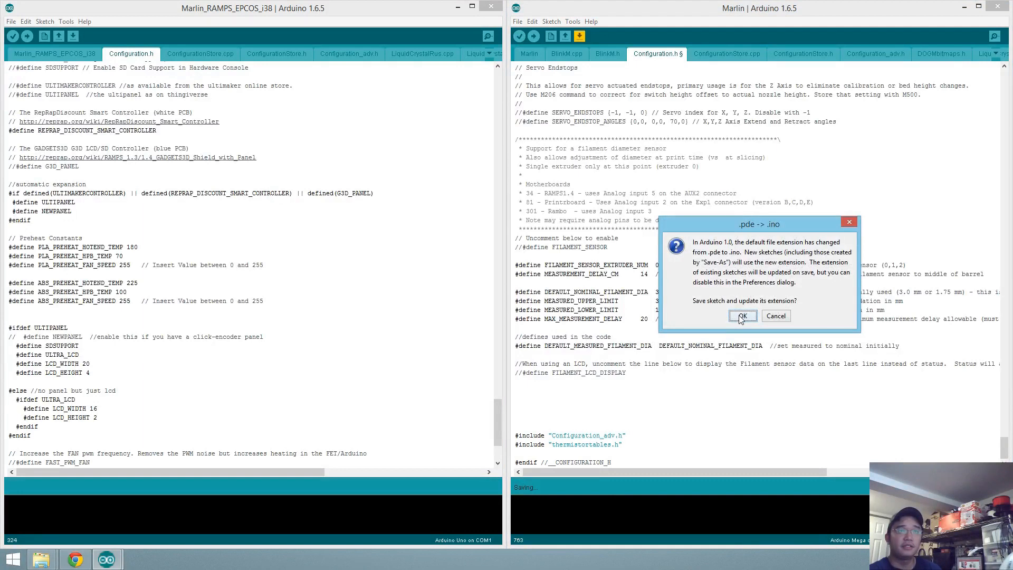
left_click(742, 317)
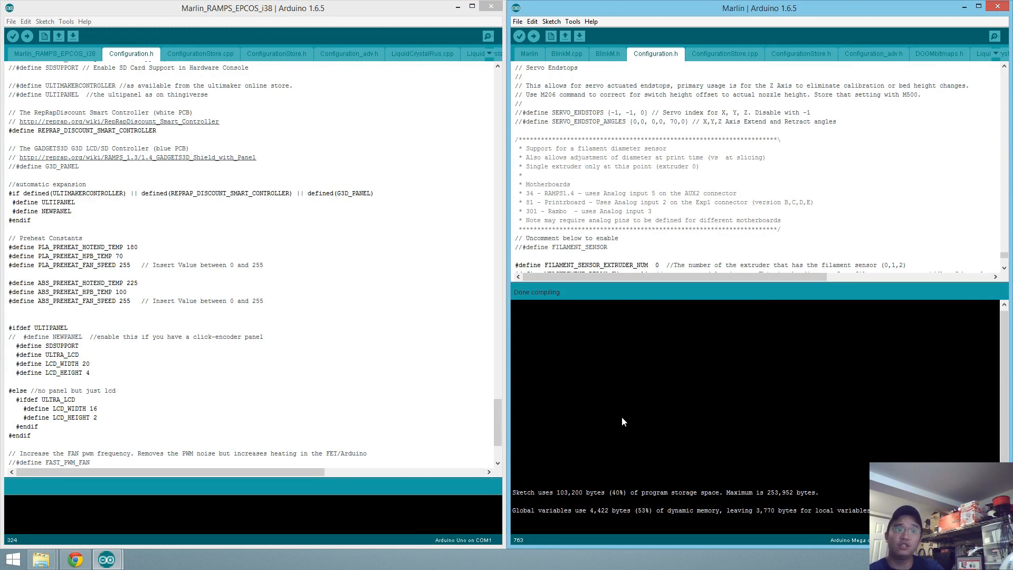
mouse_move(701, 276)
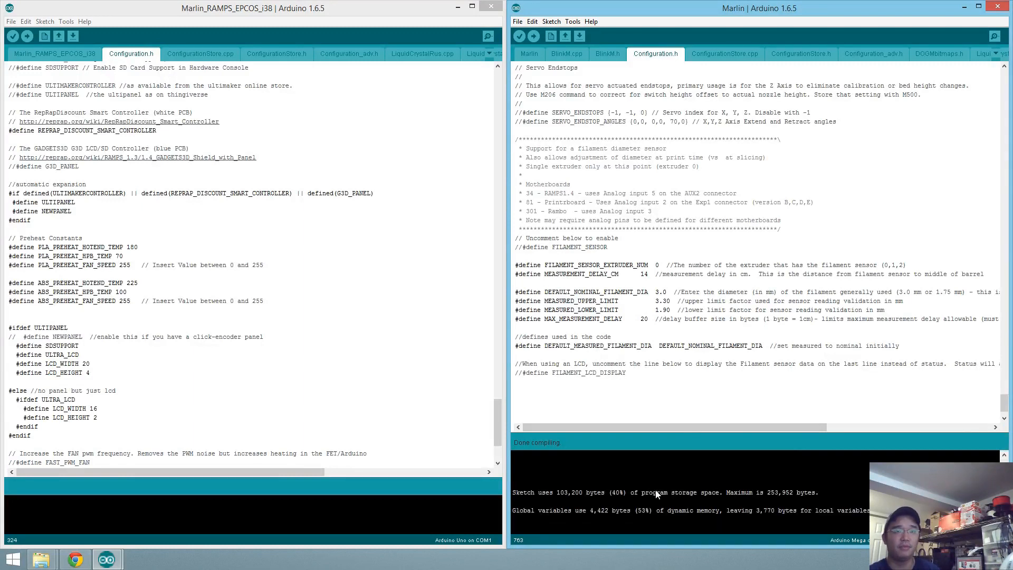
mouse_move(517, 490)
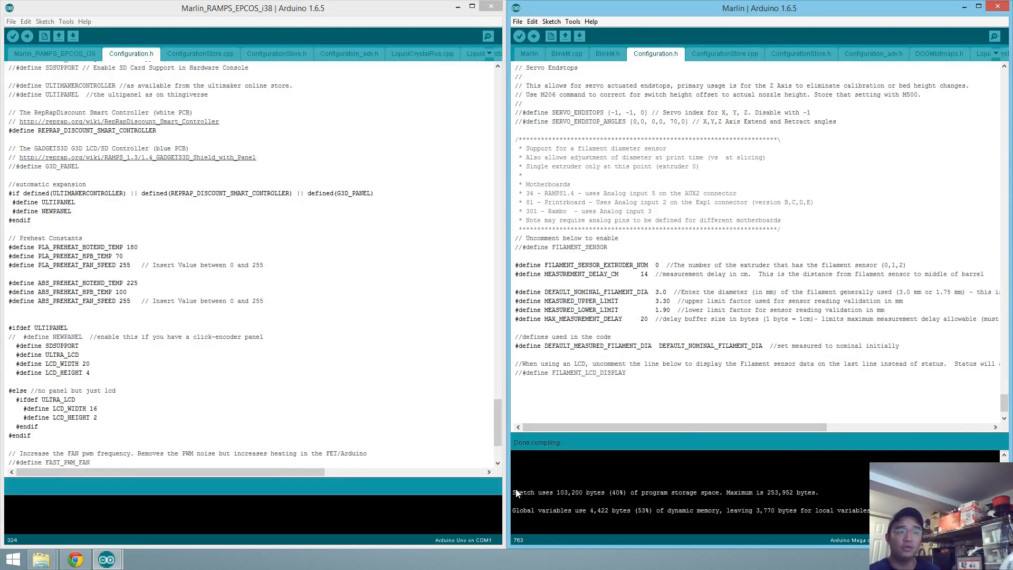
mouse_move(550, 486)
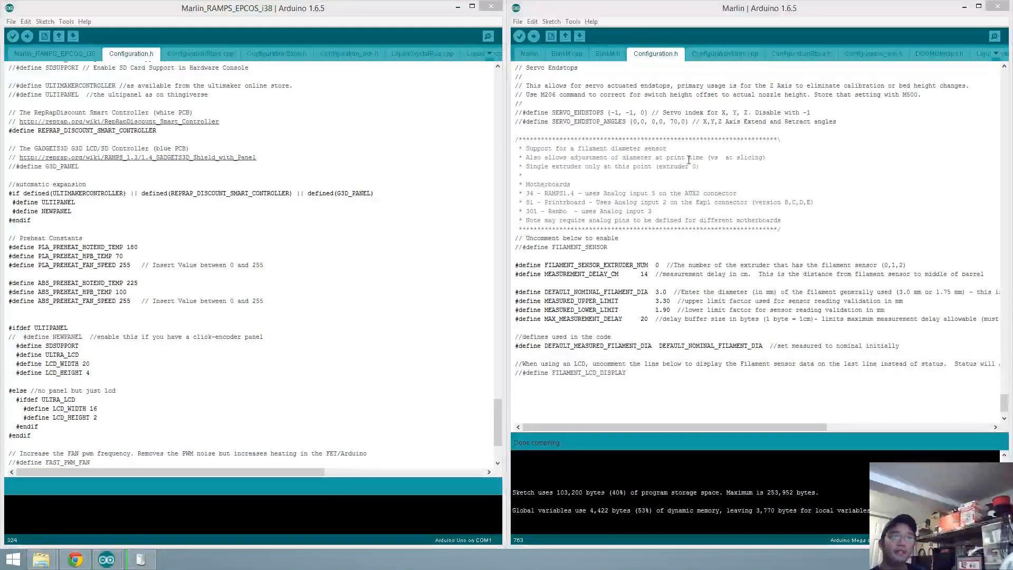
Step: Confirm the Mega's COM port and start uploading the firmware to the printer board
left_click(572, 22)
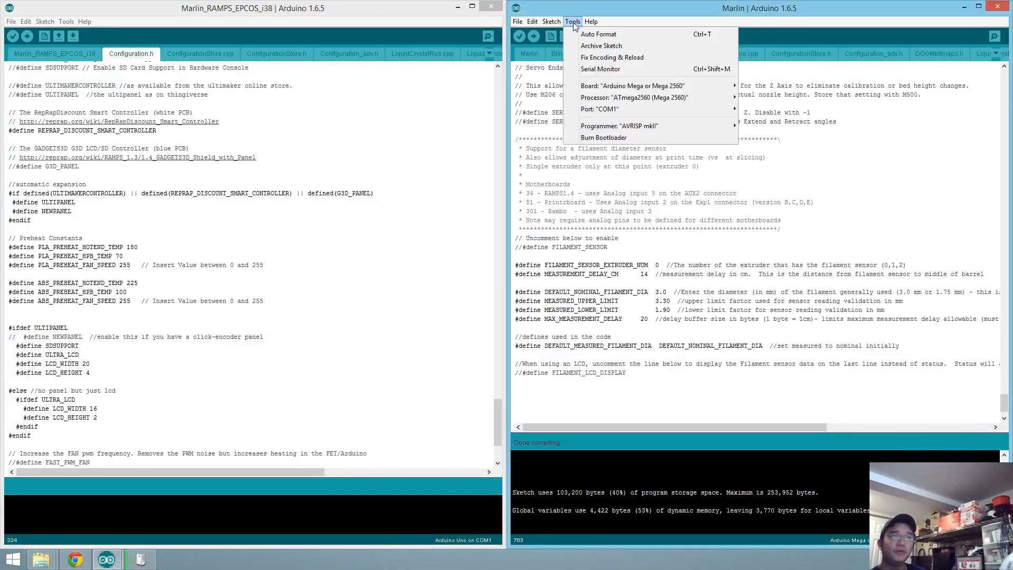
mouse_move(600, 108)
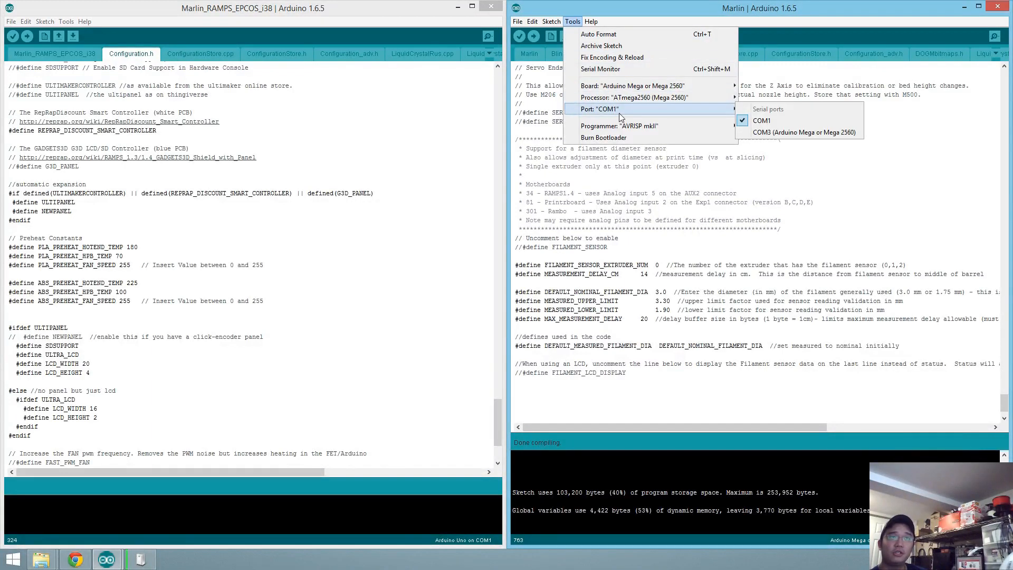
mouse_move(804, 132)
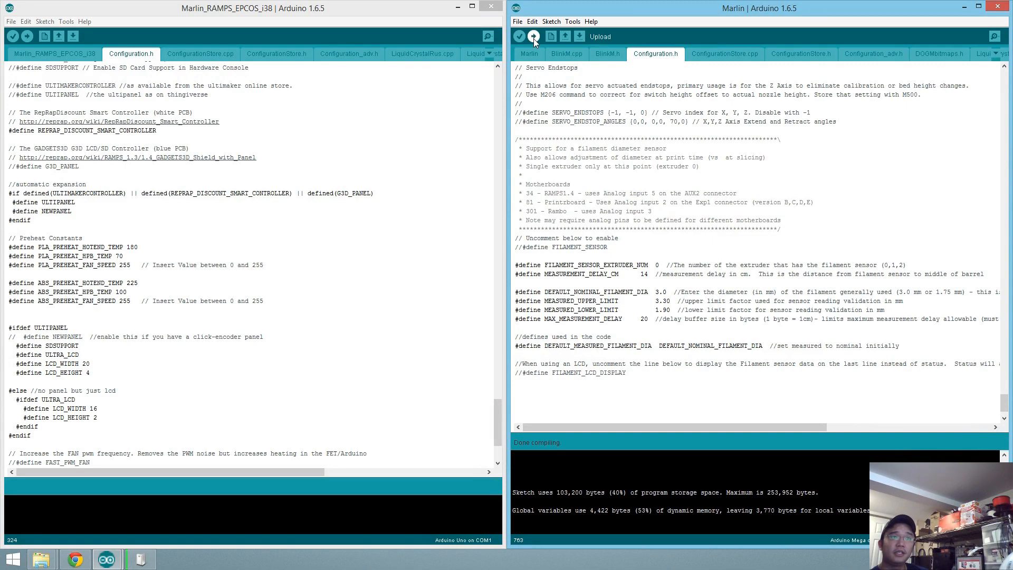
left_click(534, 36)
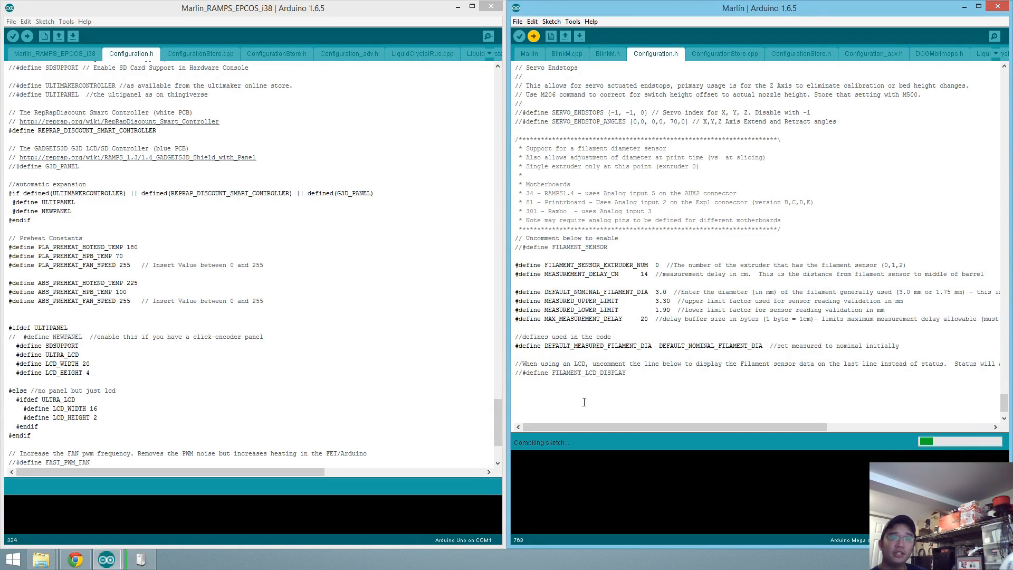